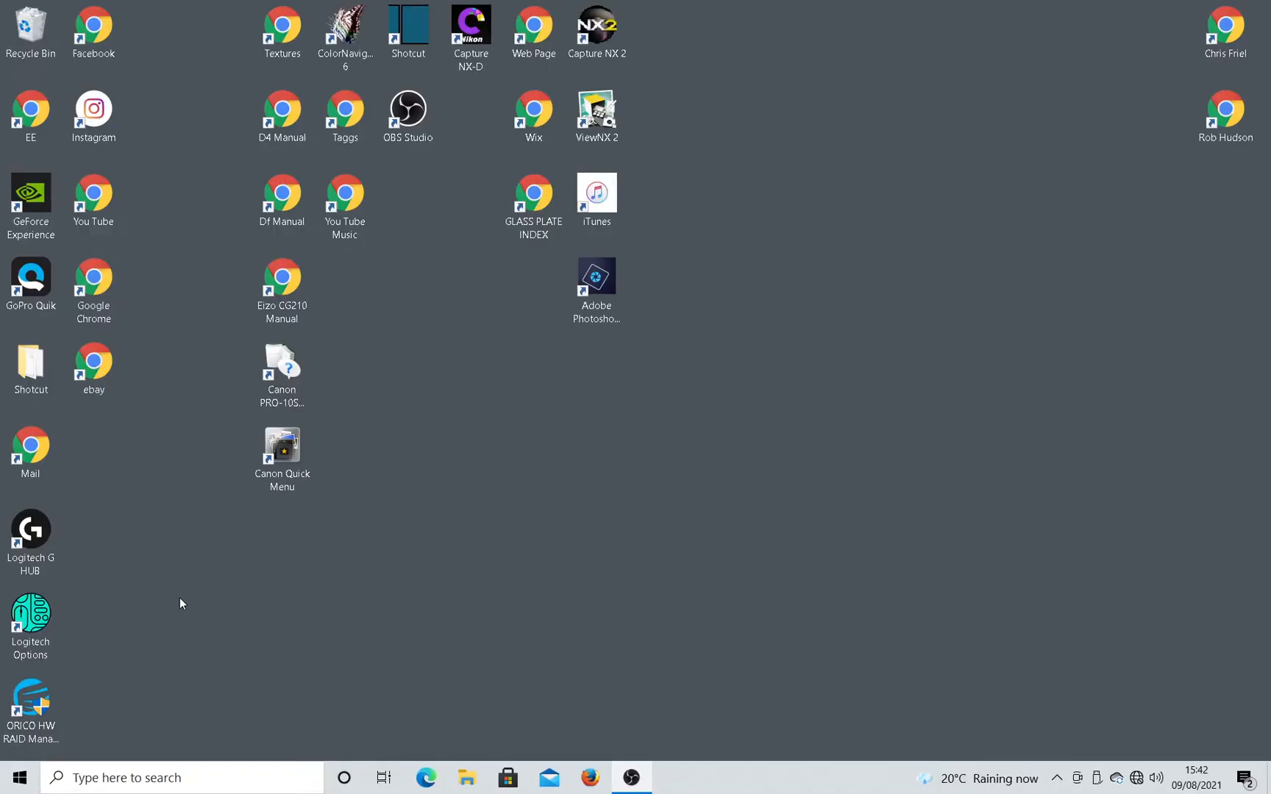
mouse_move(147, 631)
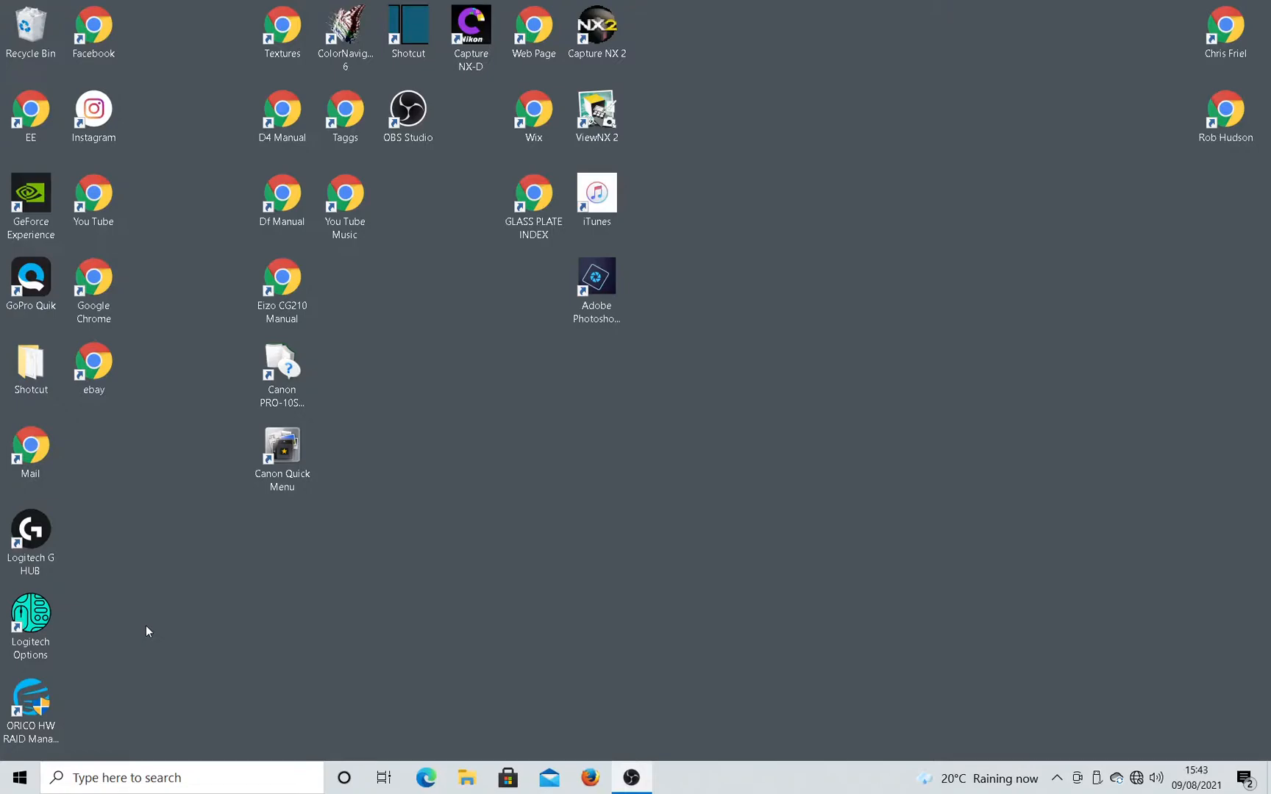
mouse_move(43, 759)
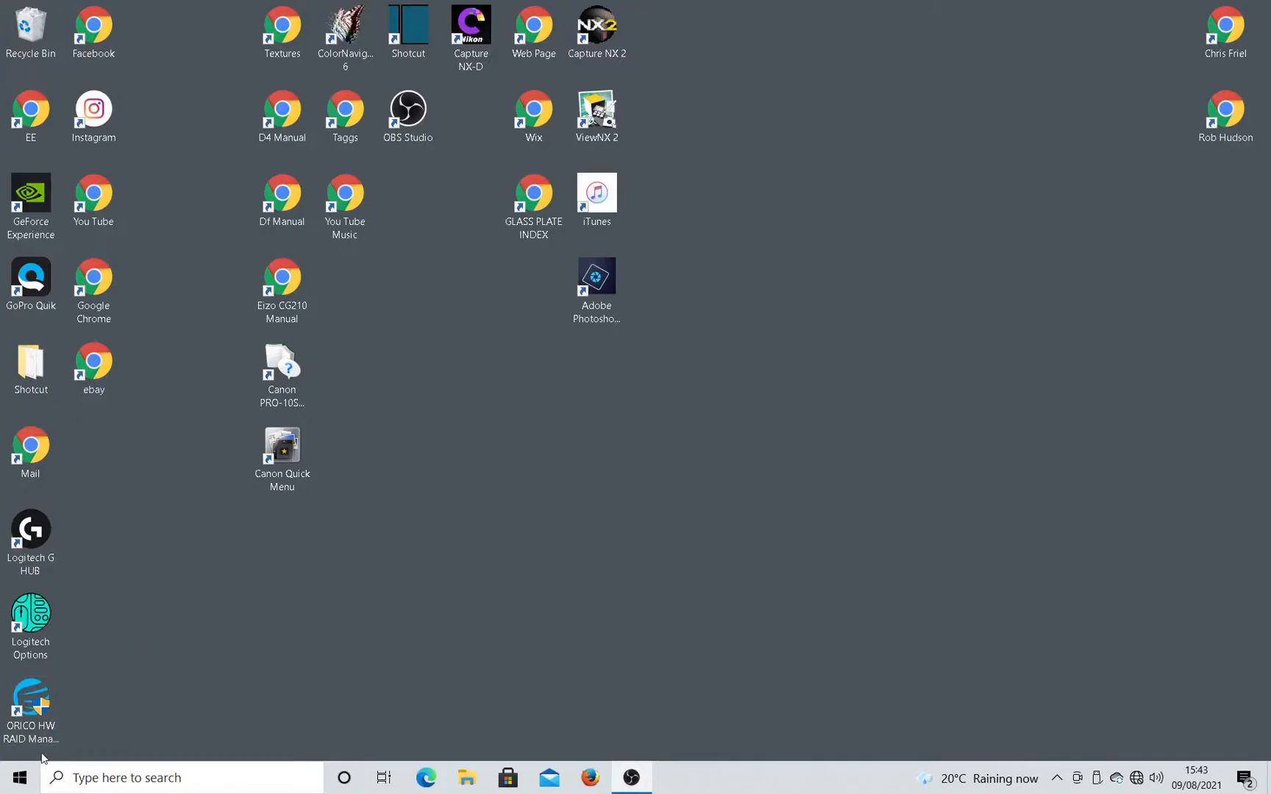
mouse_move(12, 776)
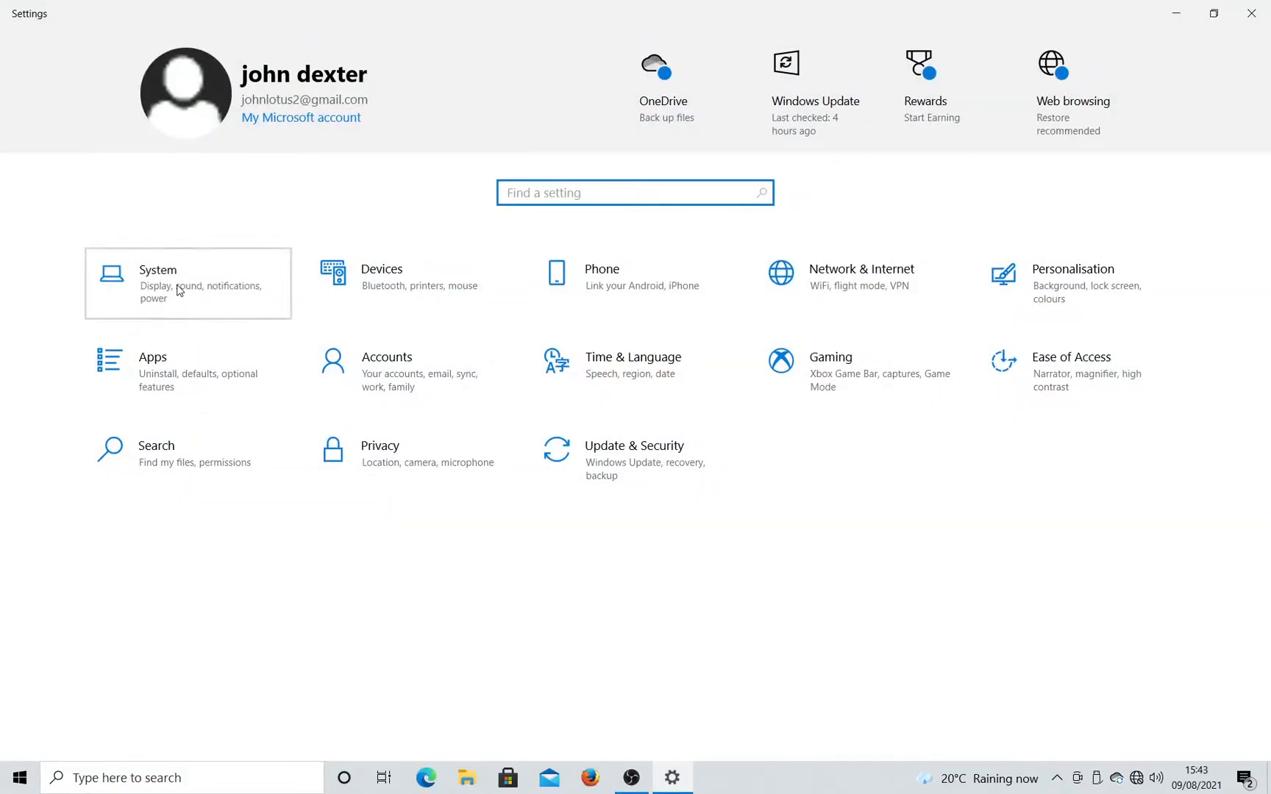
Reach the Sound page under System, showing speakers at volume 100 and the microphone input
left_click(187, 282)
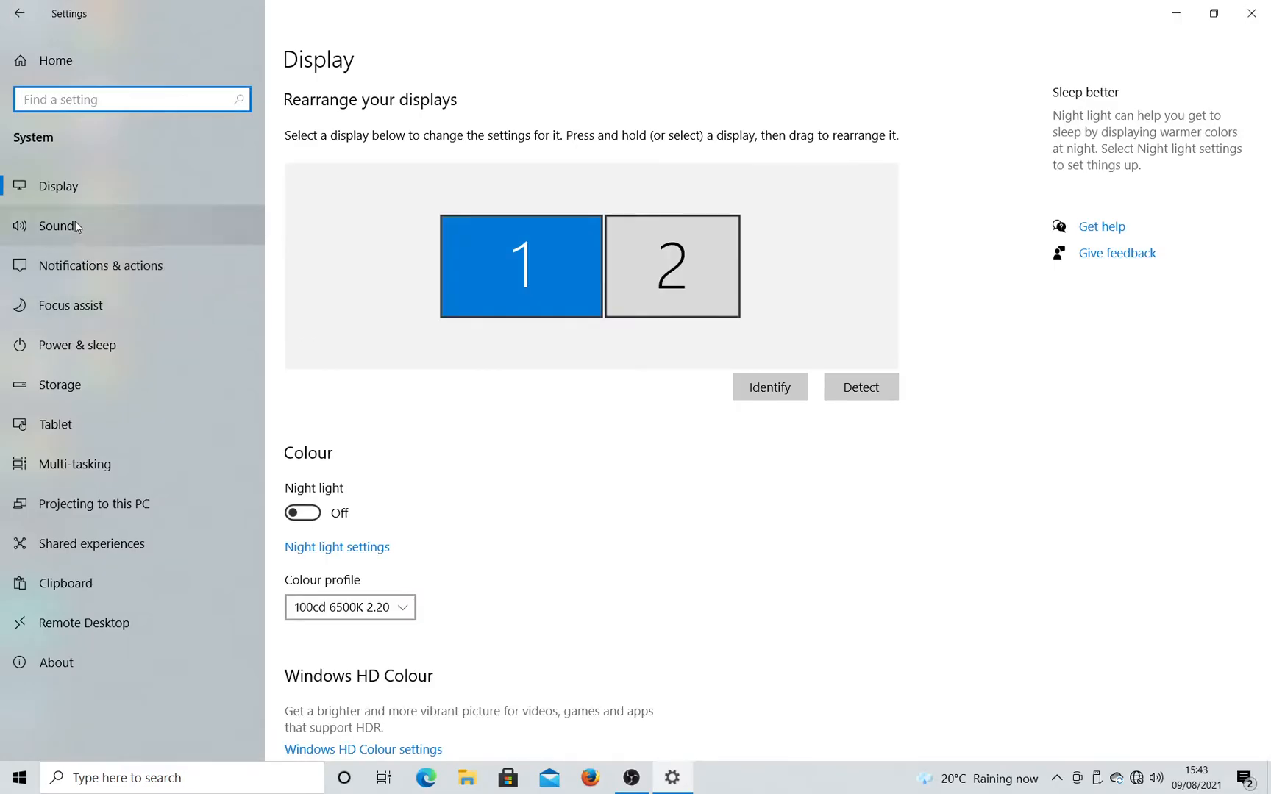
left_click(59, 225)
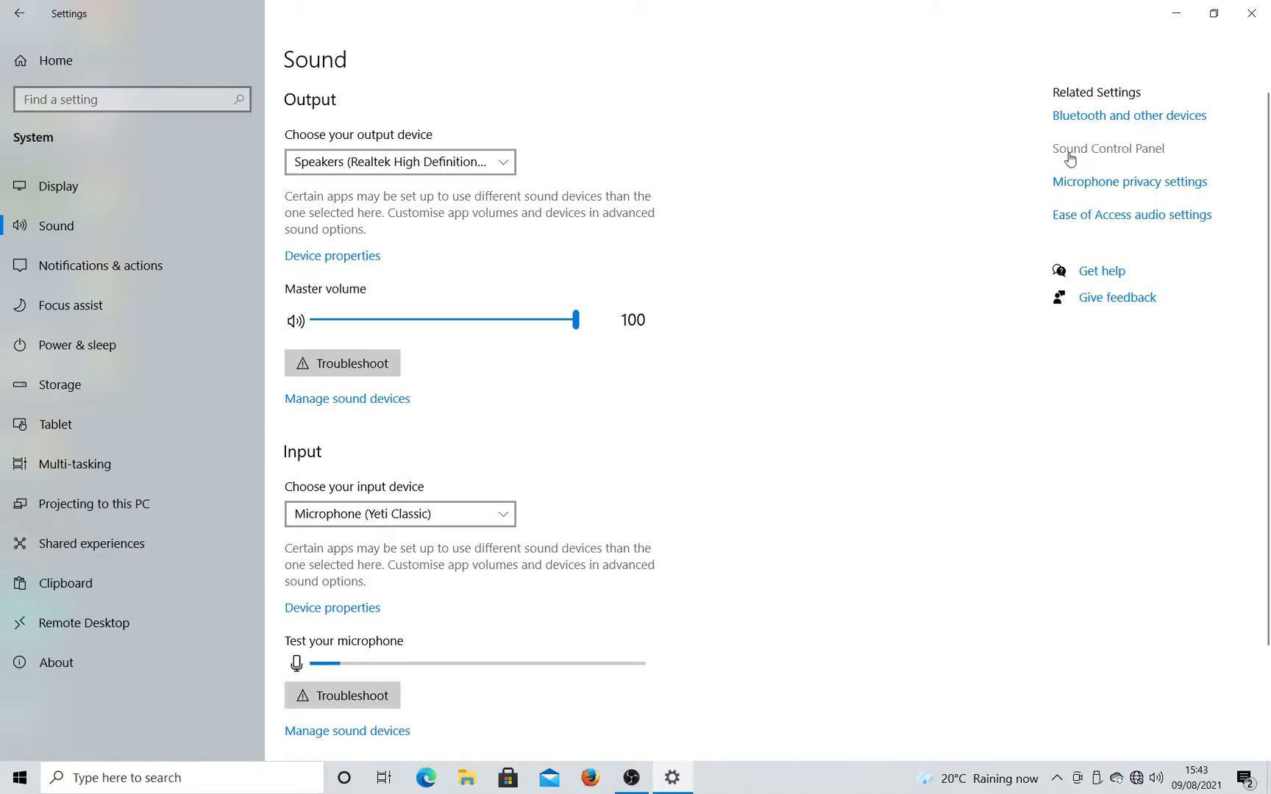
Raise the Yeti Classic microphone's Levels slider from 50 to about 64 via its Recording-tab properties
left_click(1107, 149)
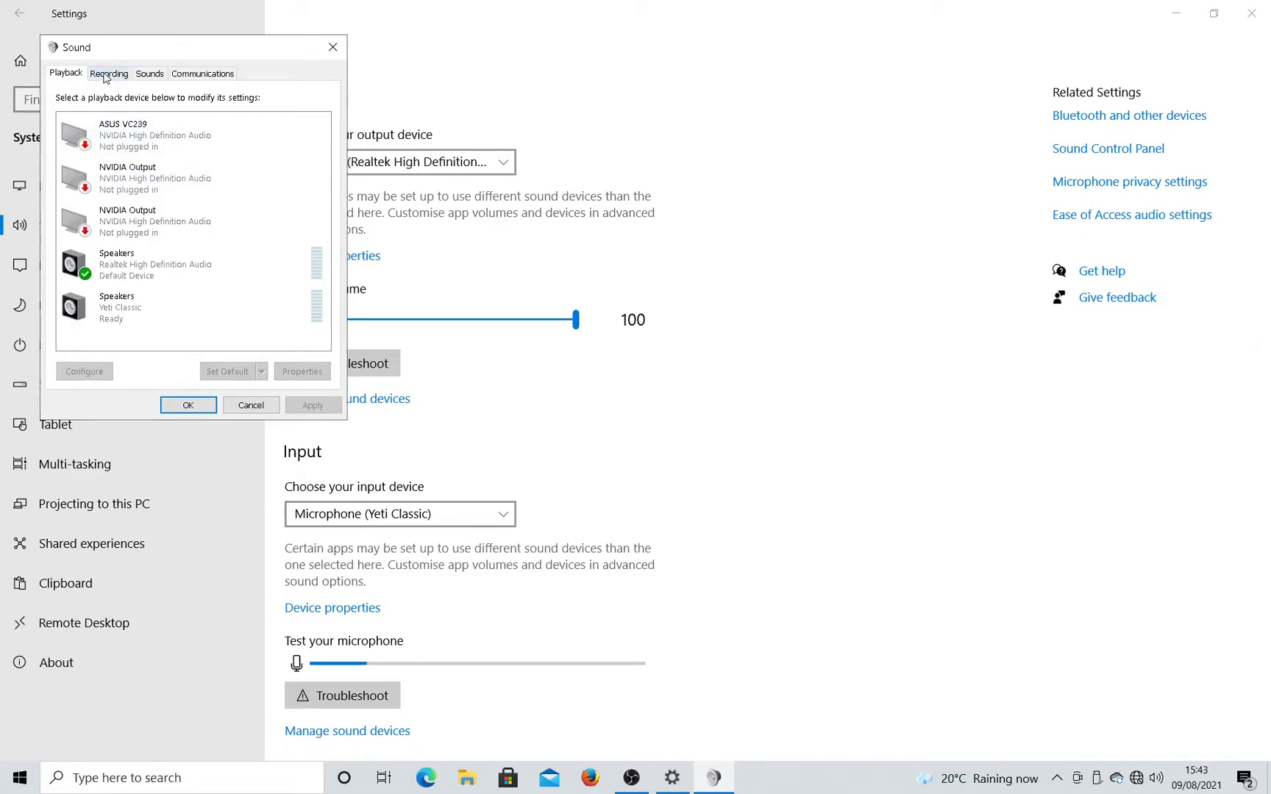
left_click(109, 73)
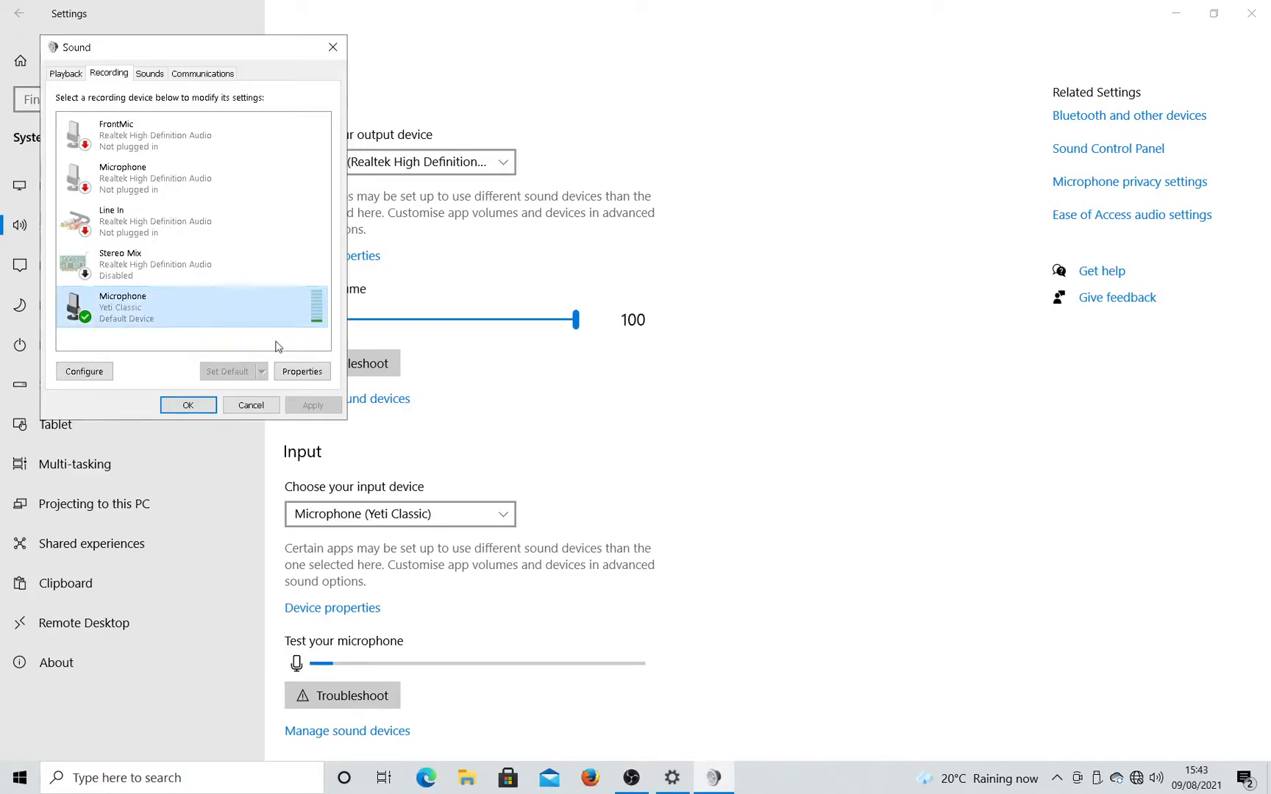
left_click(301, 370)
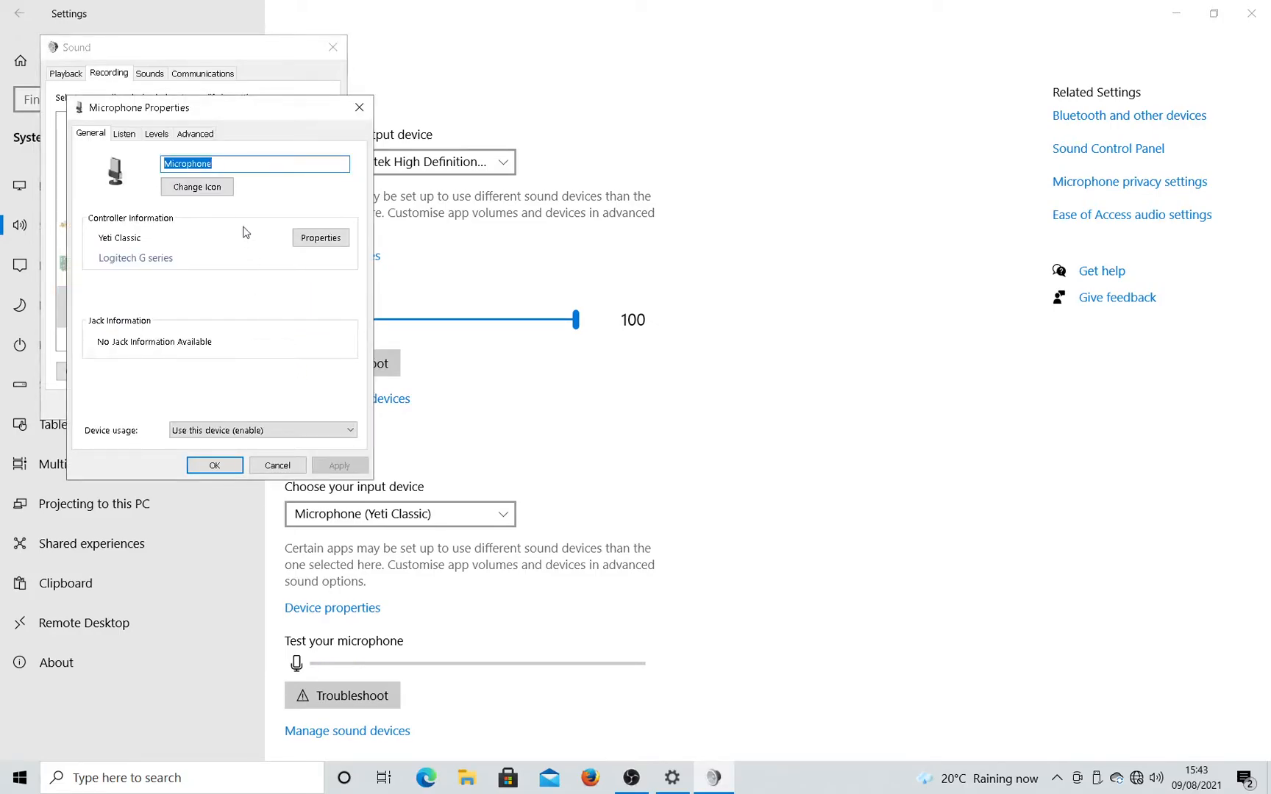
left_click(156, 132)
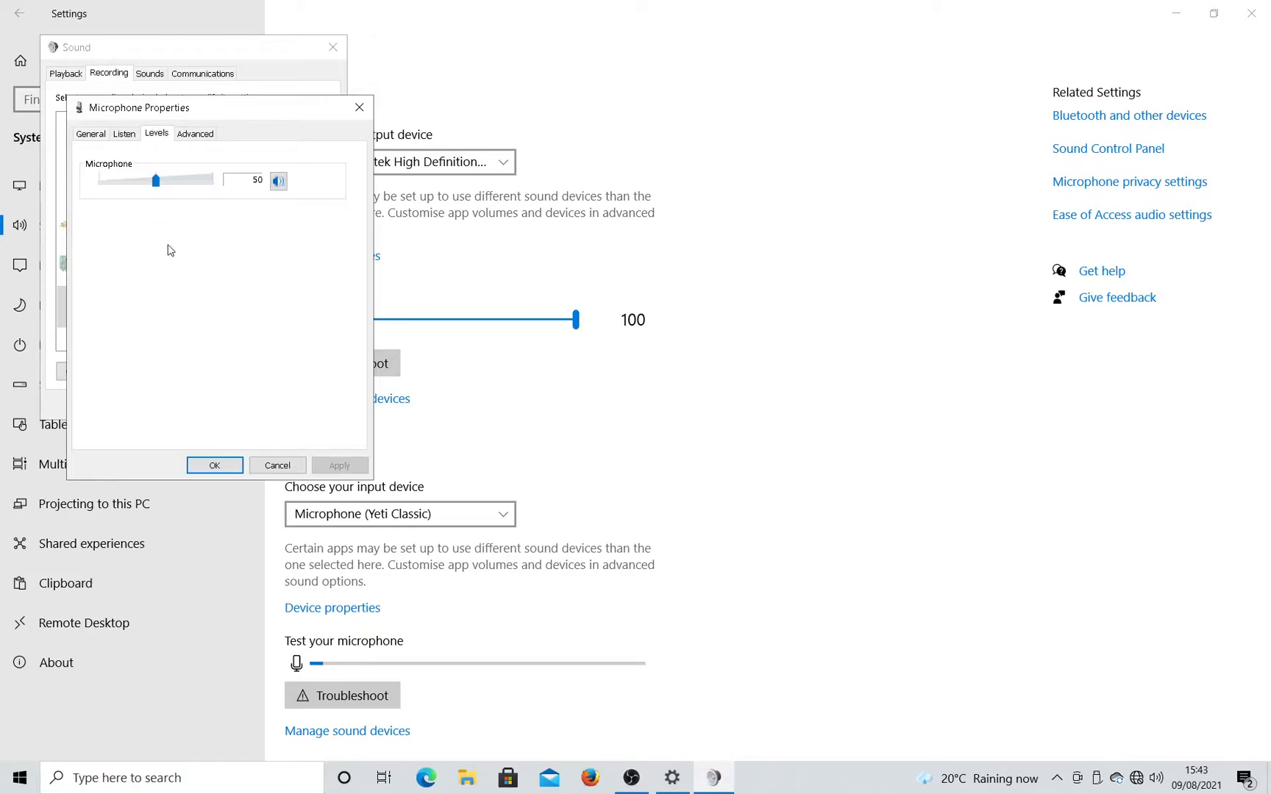
mouse_move(177, 212)
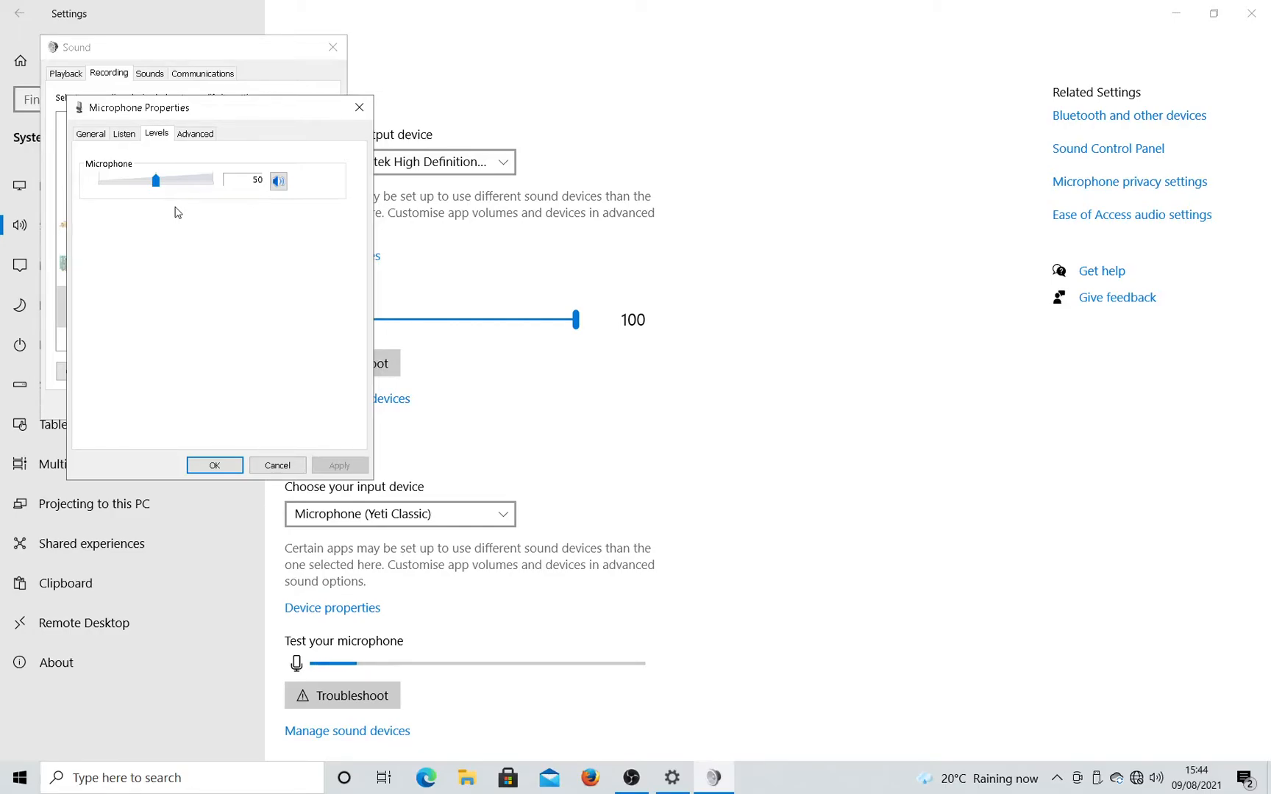
mouse_move(161, 195)
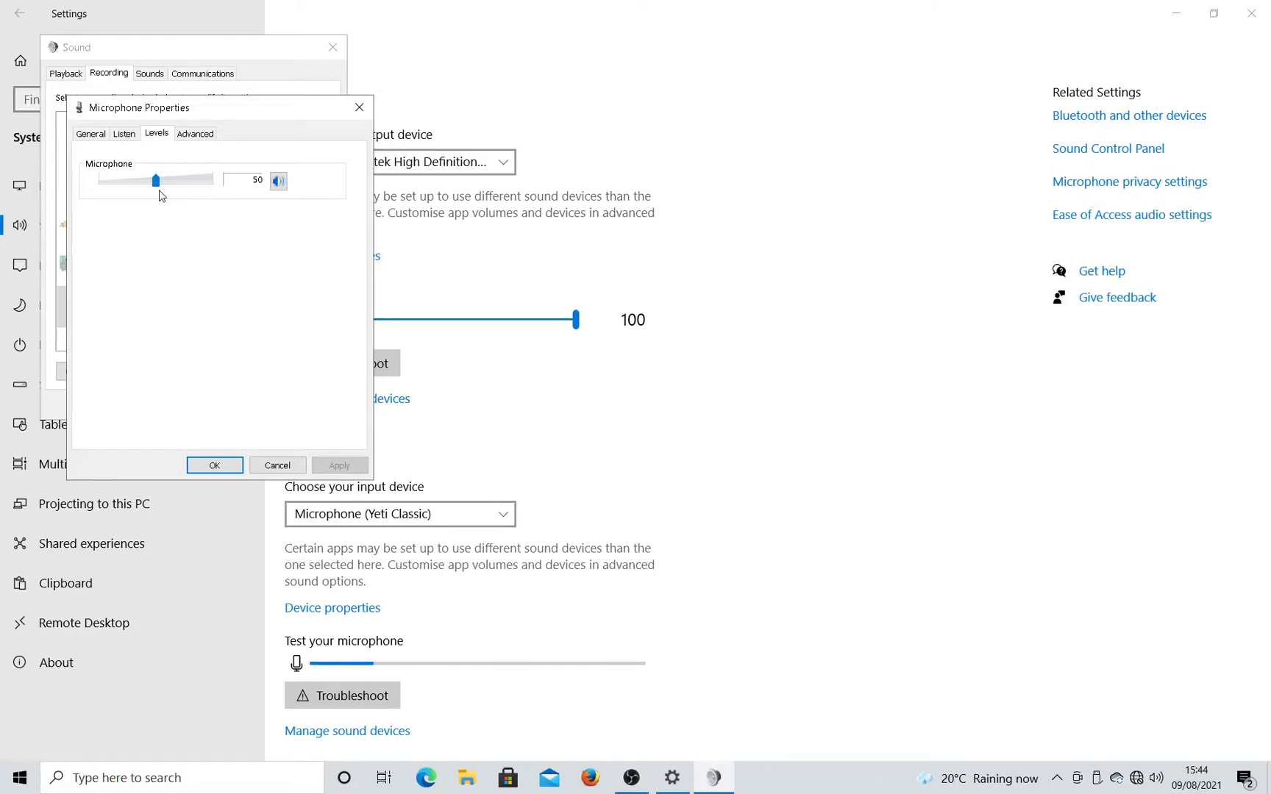
left_click_drag(156, 180, 176, 179)
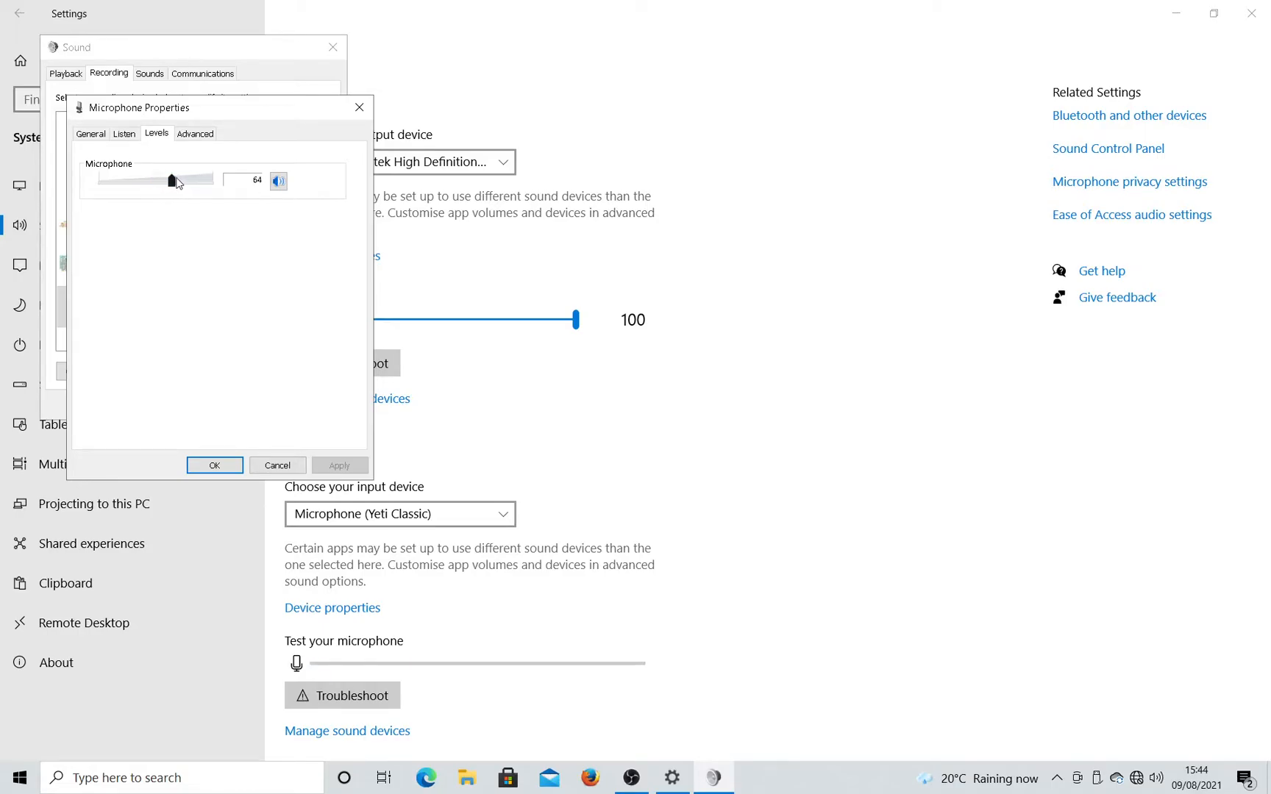
left_click_drag(171, 179, 212, 180)
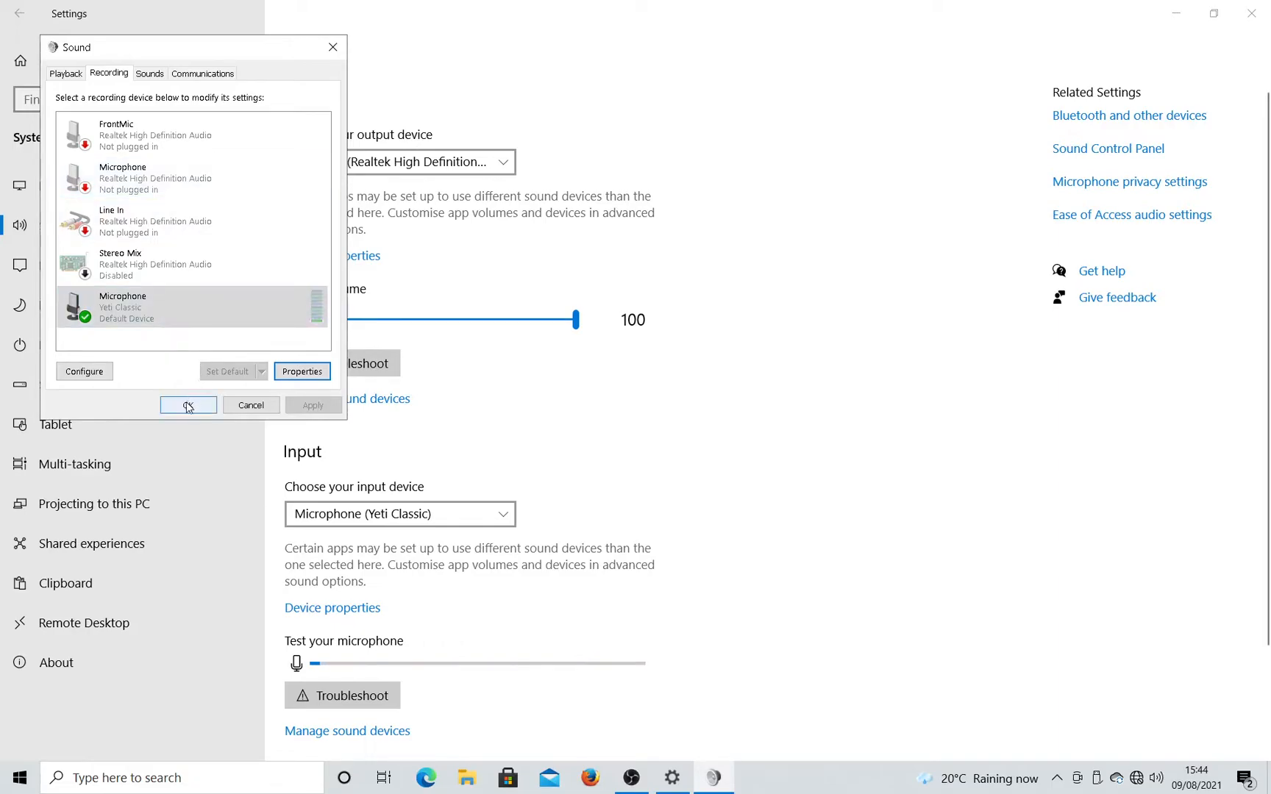
Confirm with OK so the Sound dialog closes and the Settings Sound page remains
left_click(187, 406)
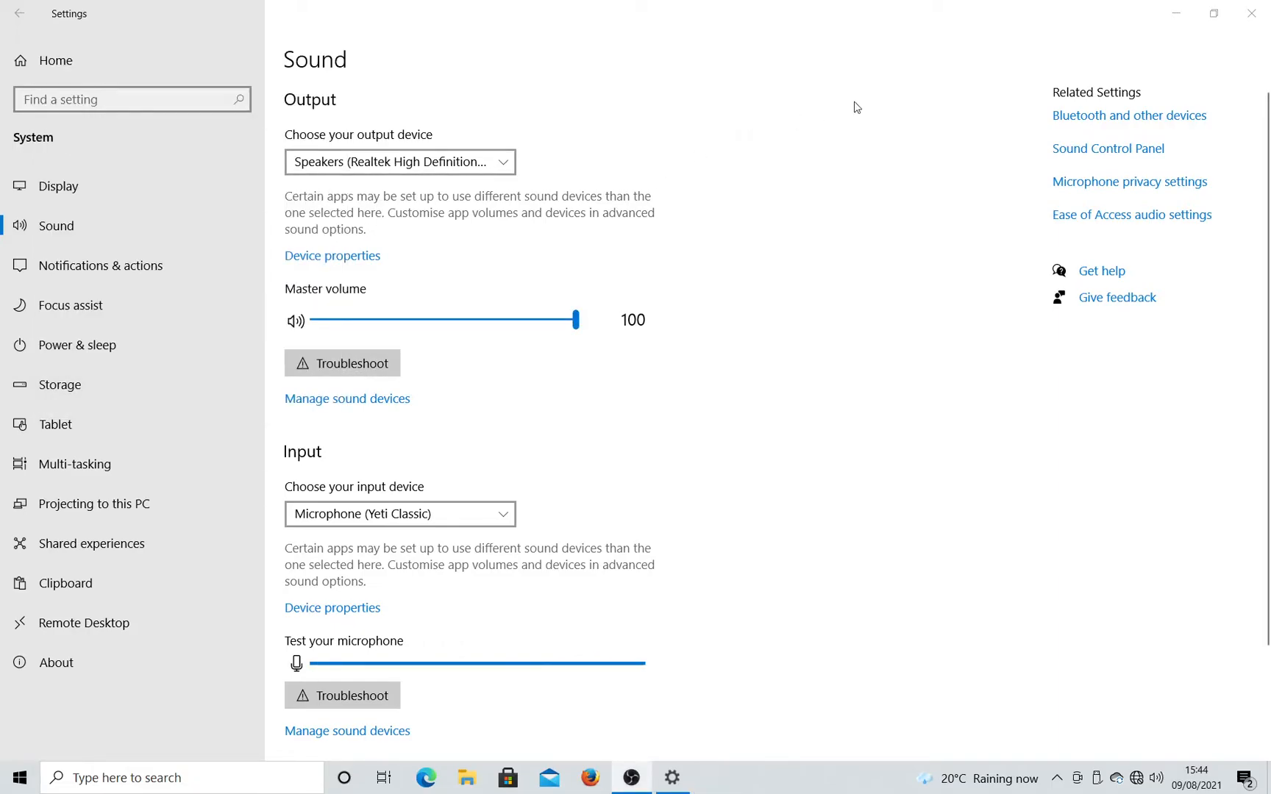
mouse_move(920, 130)
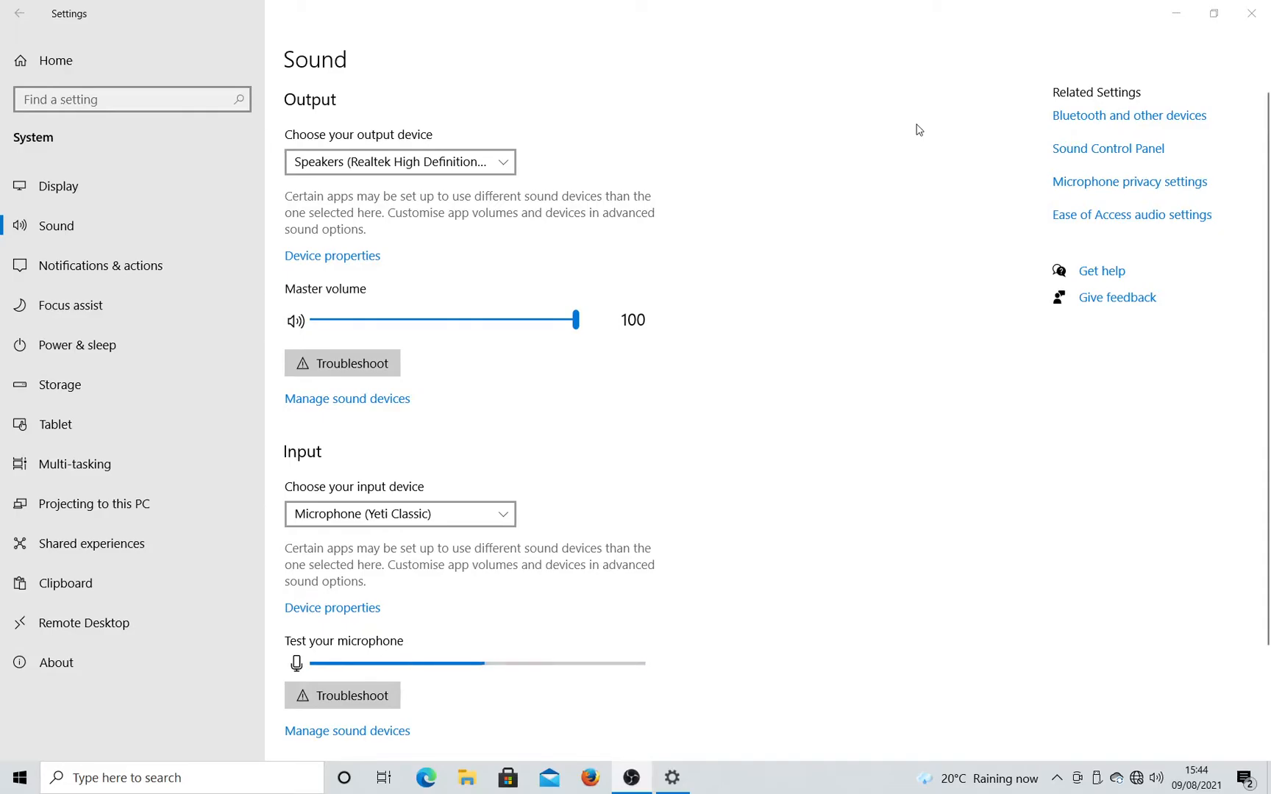
mouse_move(137, 265)
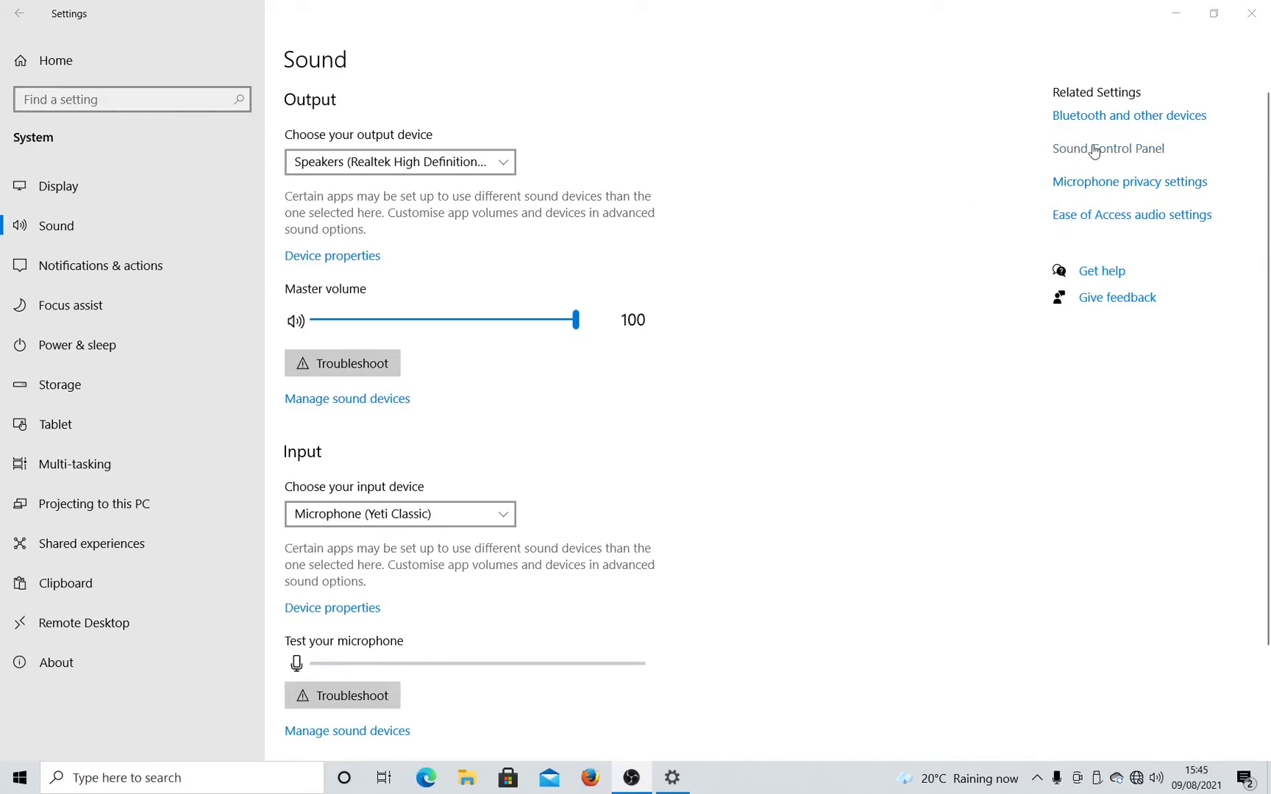
Reopen Sound Control Panel and check the default Yeti Classic microphone's level, which reads 50 again
left_click(1108, 149)
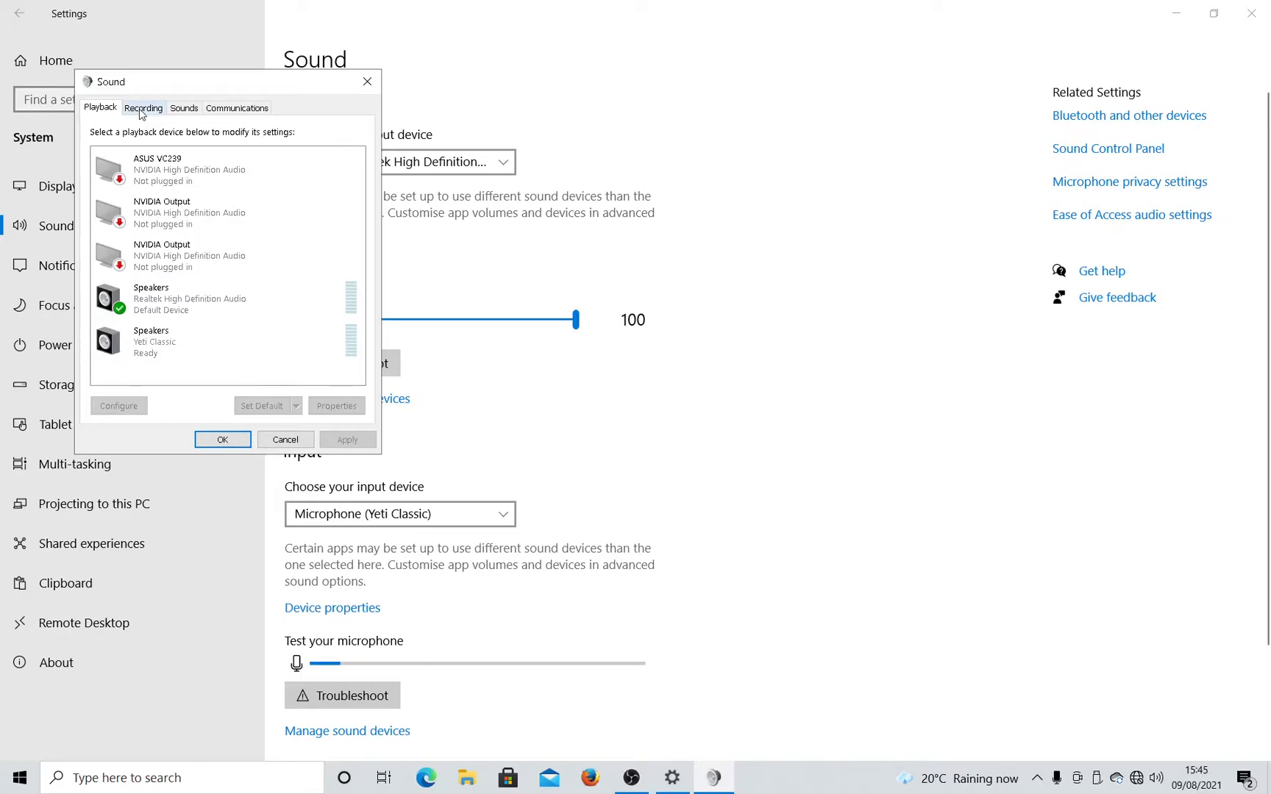
left_click(144, 107)
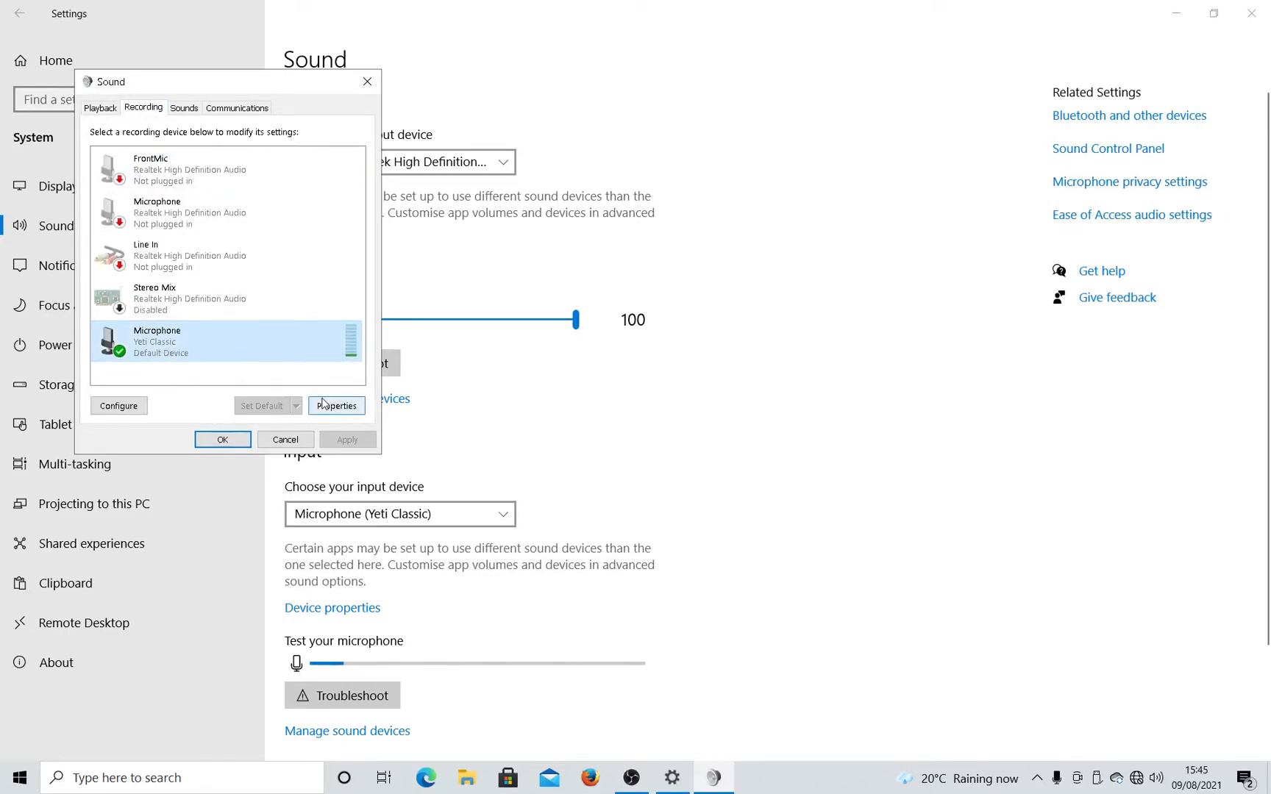
left_click(335, 406)
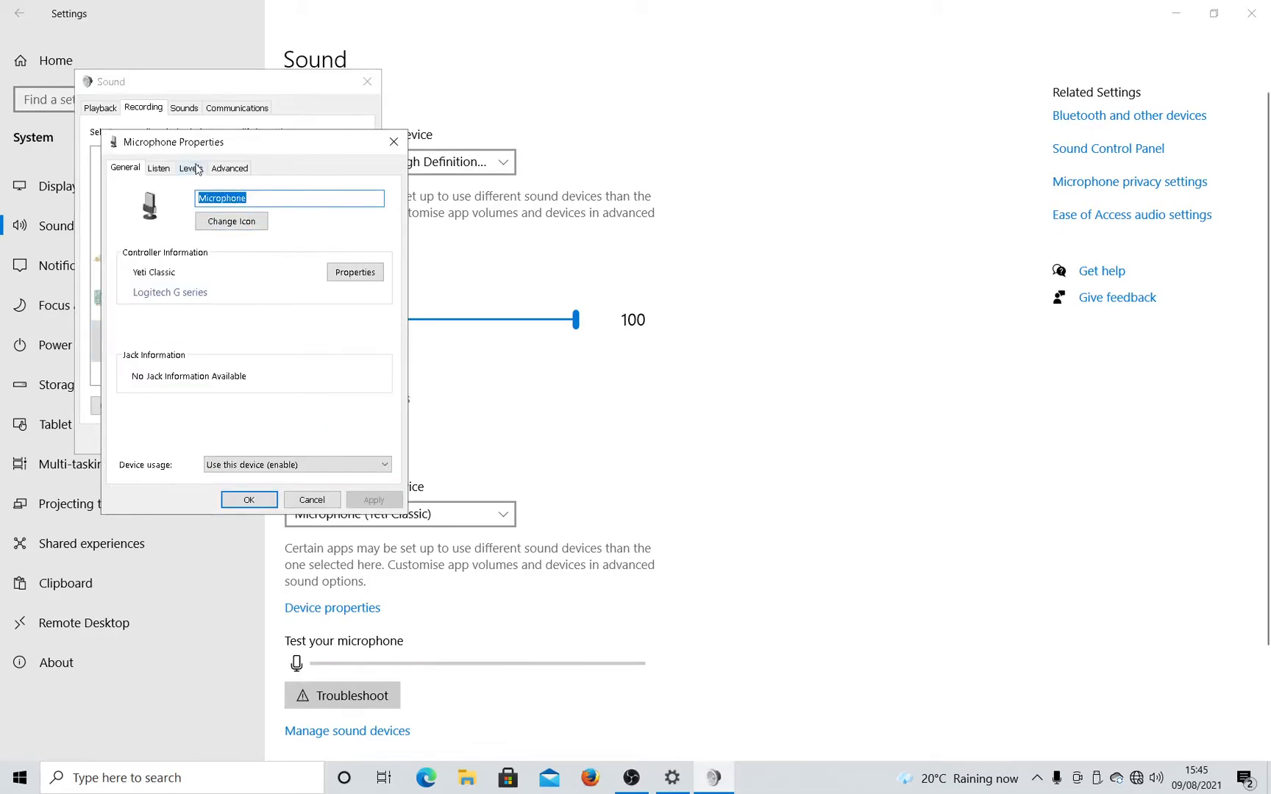
left_click(190, 168)
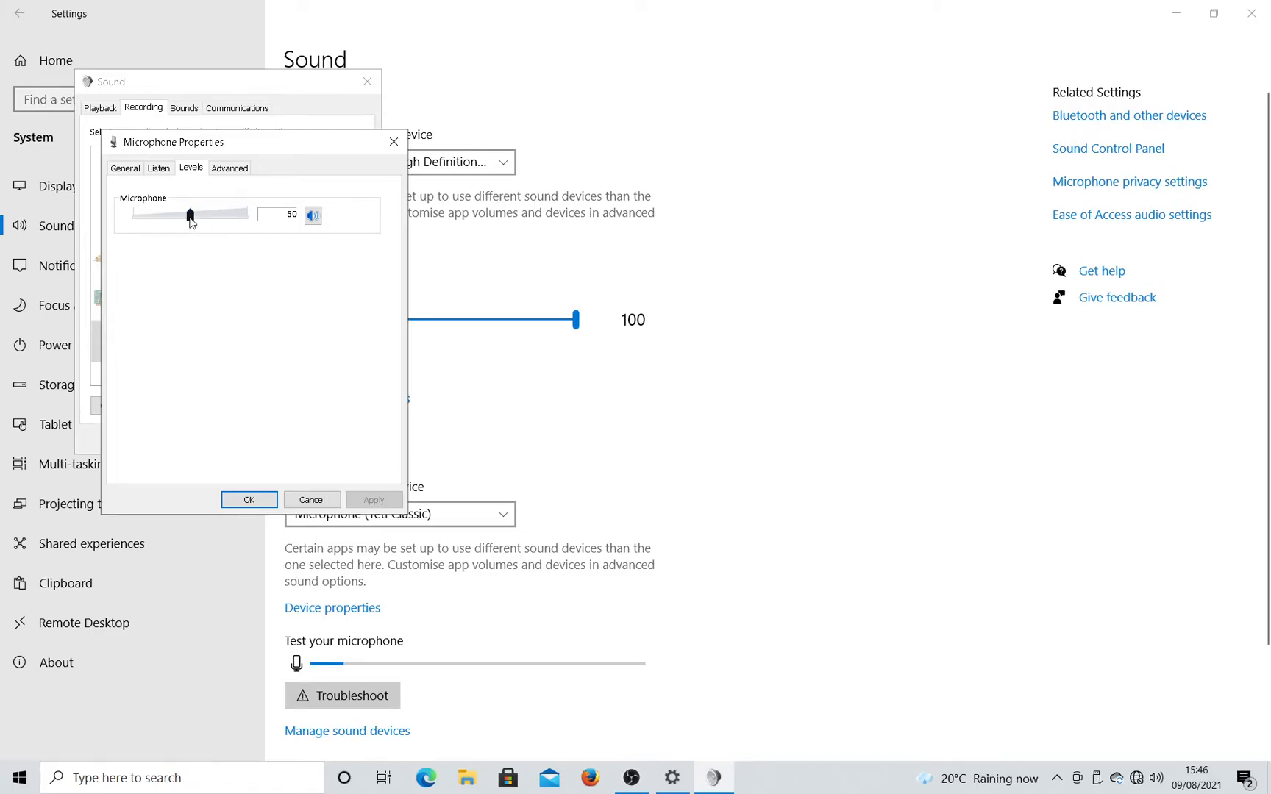
left_click(249, 499)
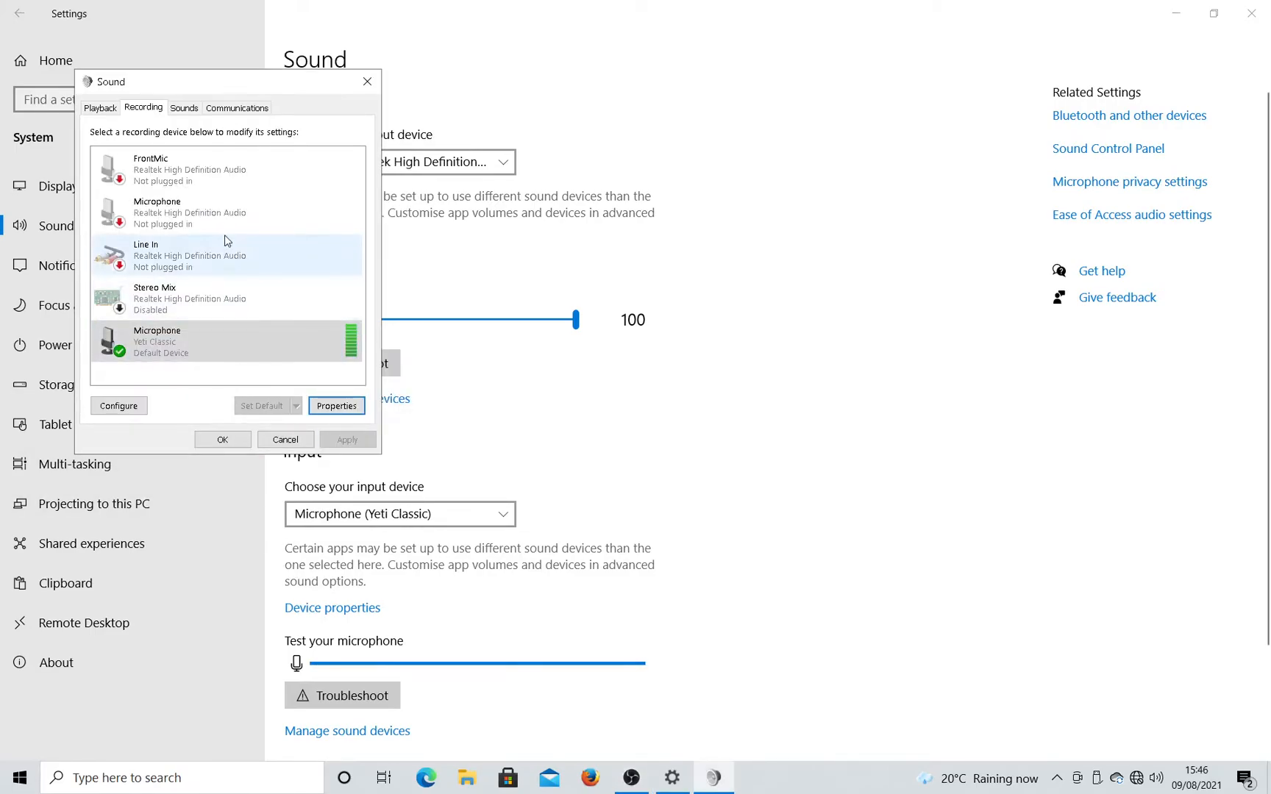
Disable the Speakers (Yeti Classic) playback device, leaving the Realtek speakers as default
left_click(227, 169)
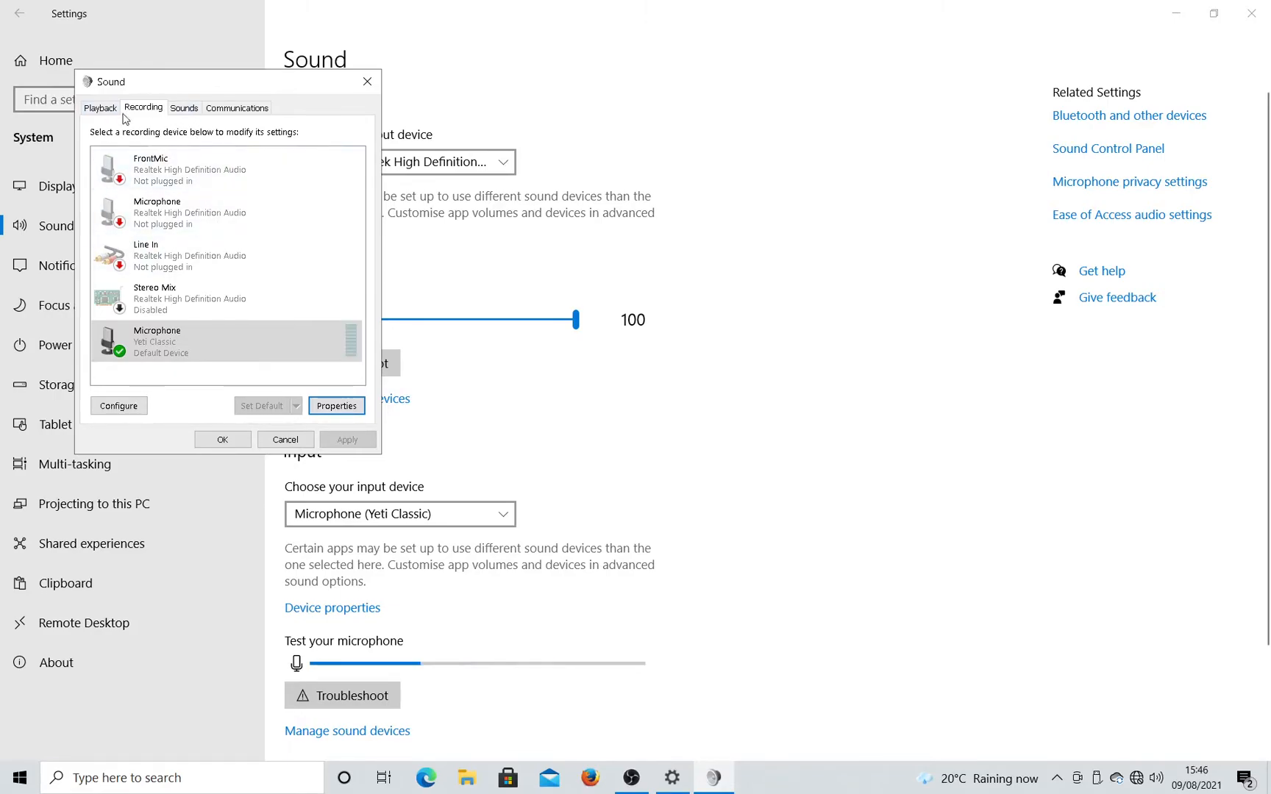
left_click(100, 107)
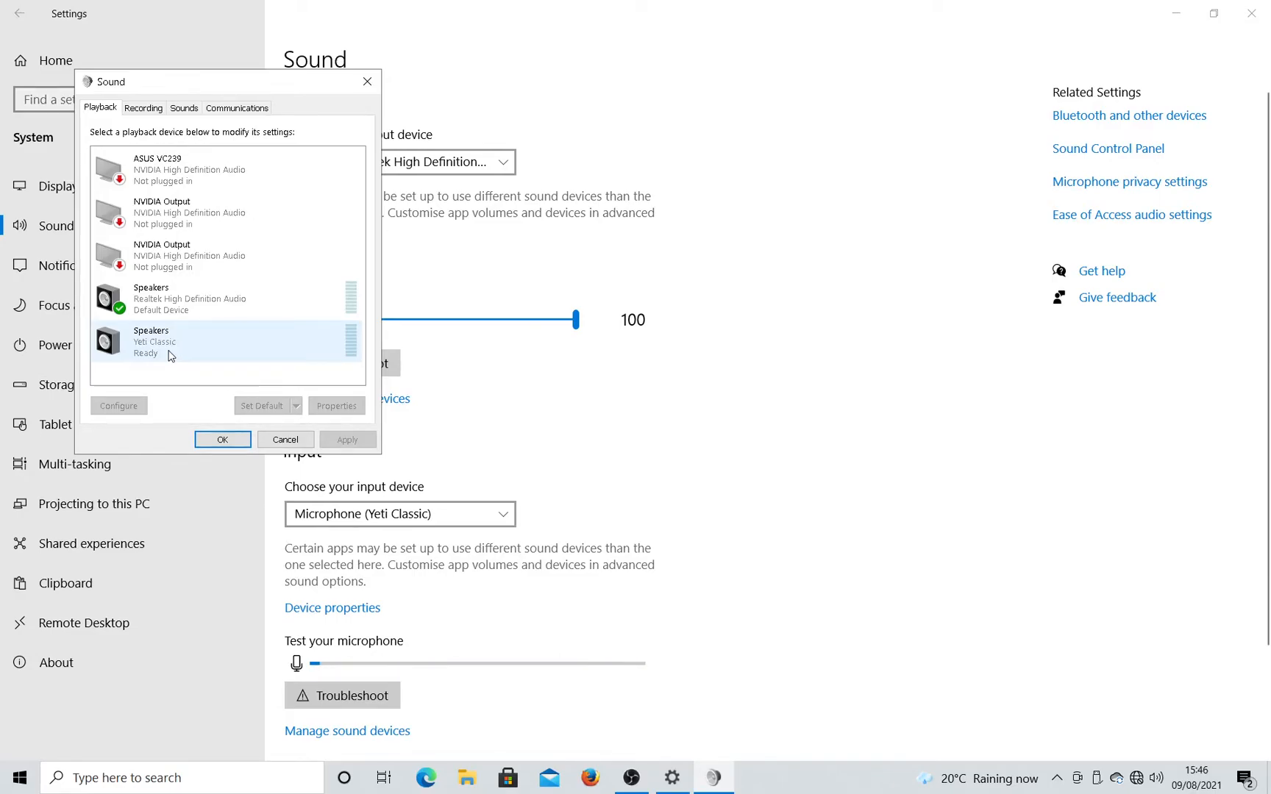
left_click(226, 299)
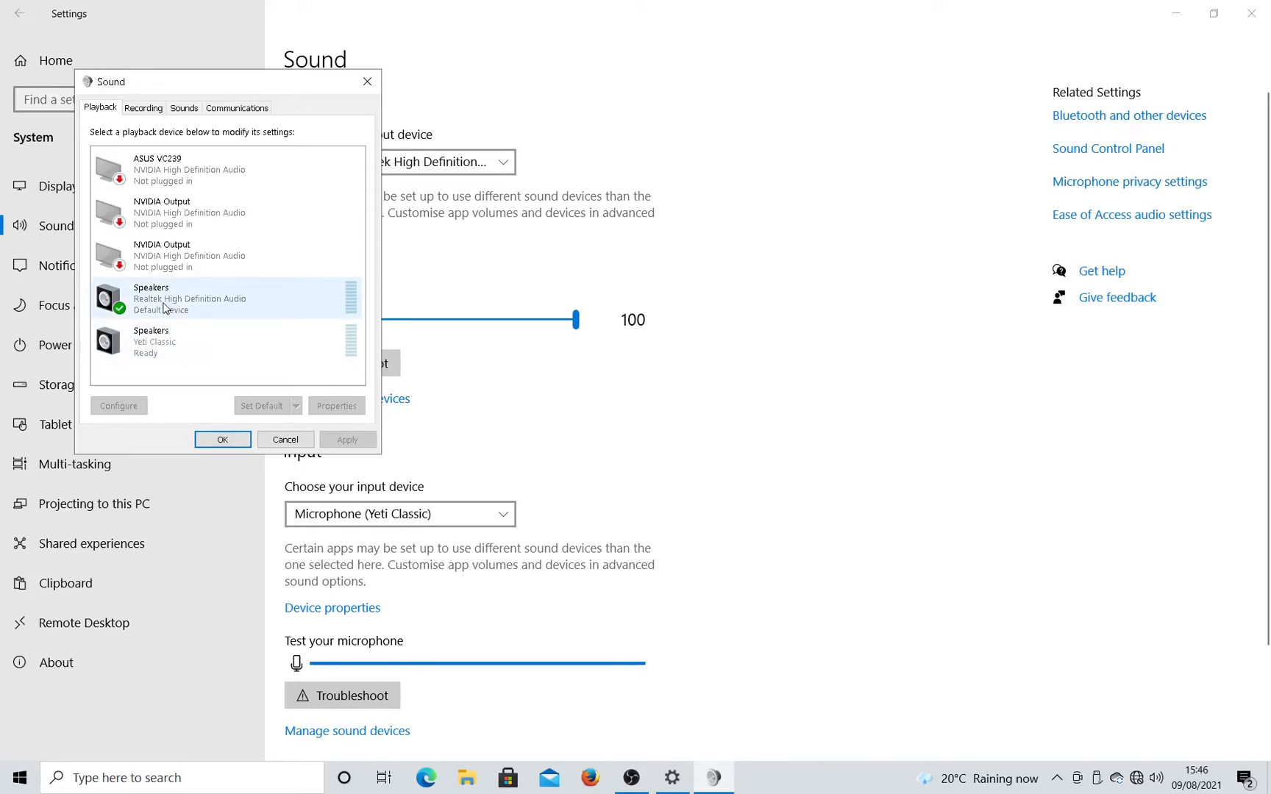
left_click(182, 339)
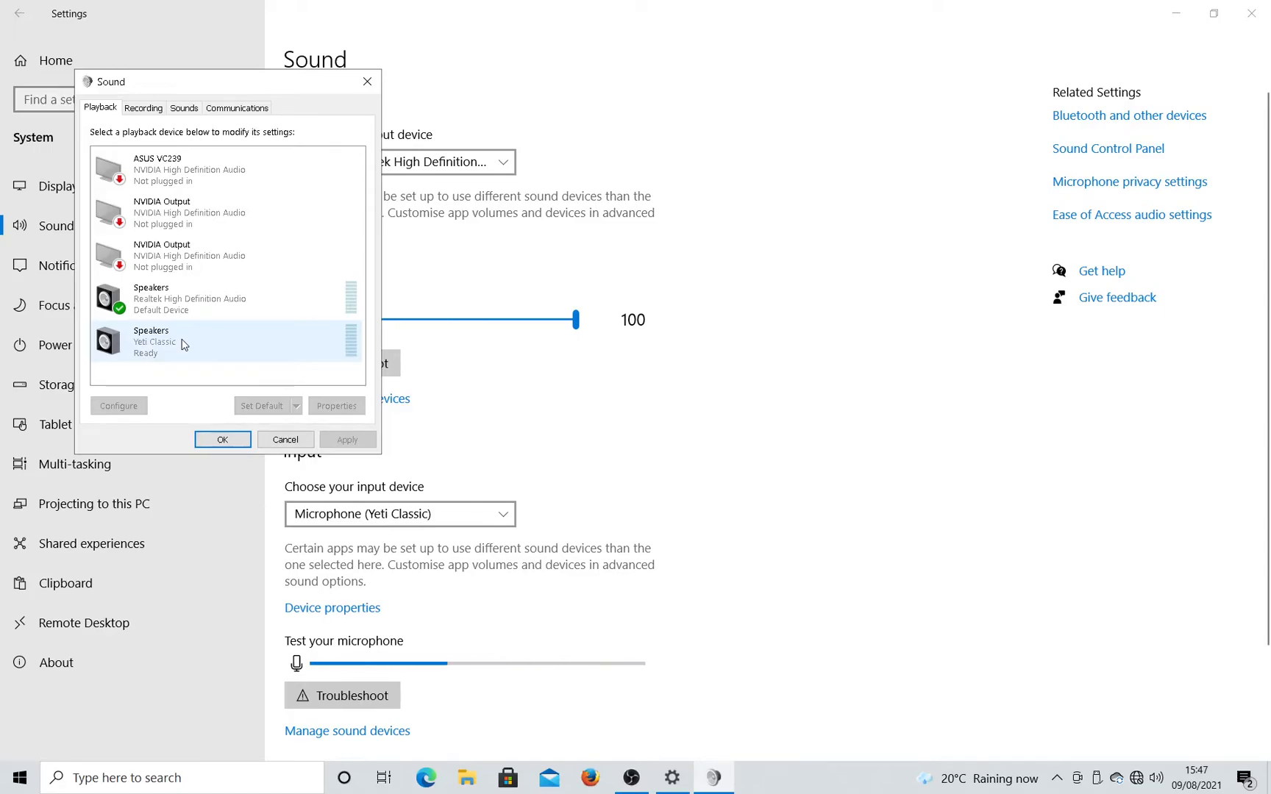
right_click(183, 341)
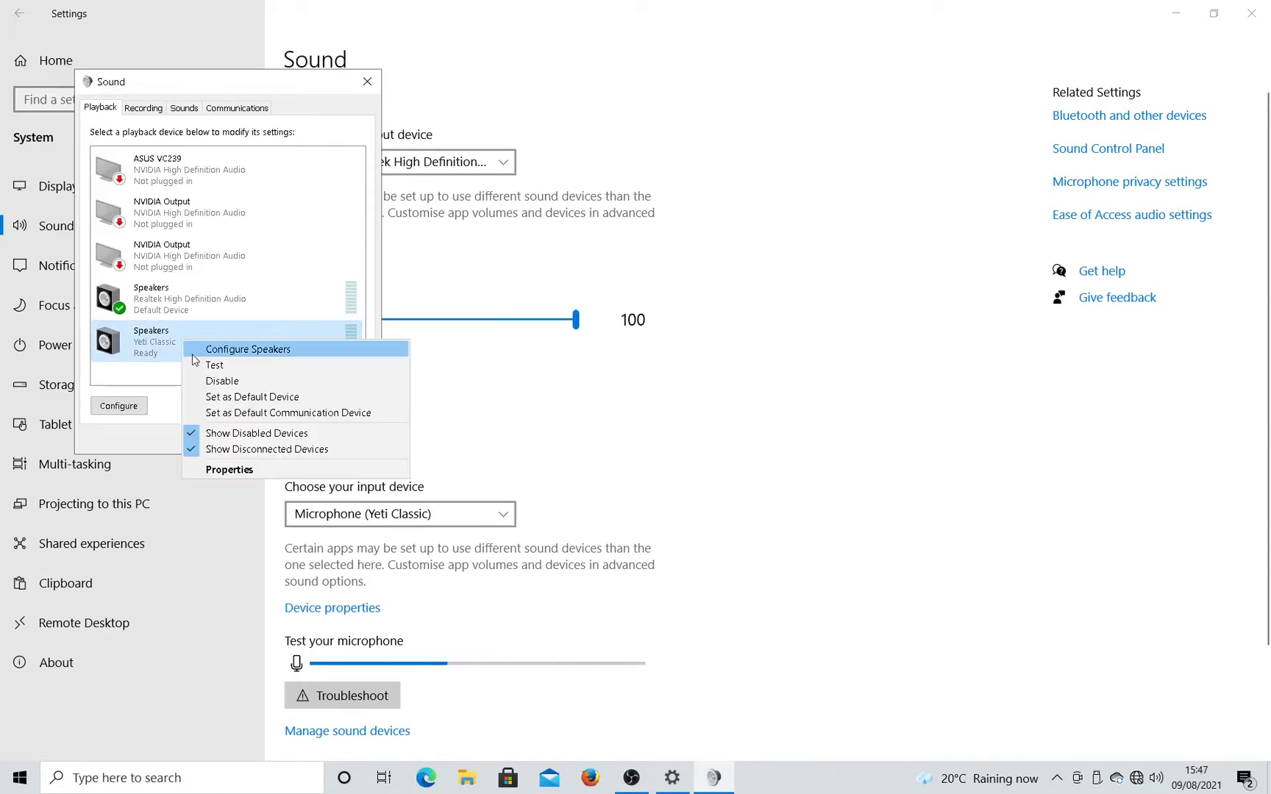
mouse_move(213, 366)
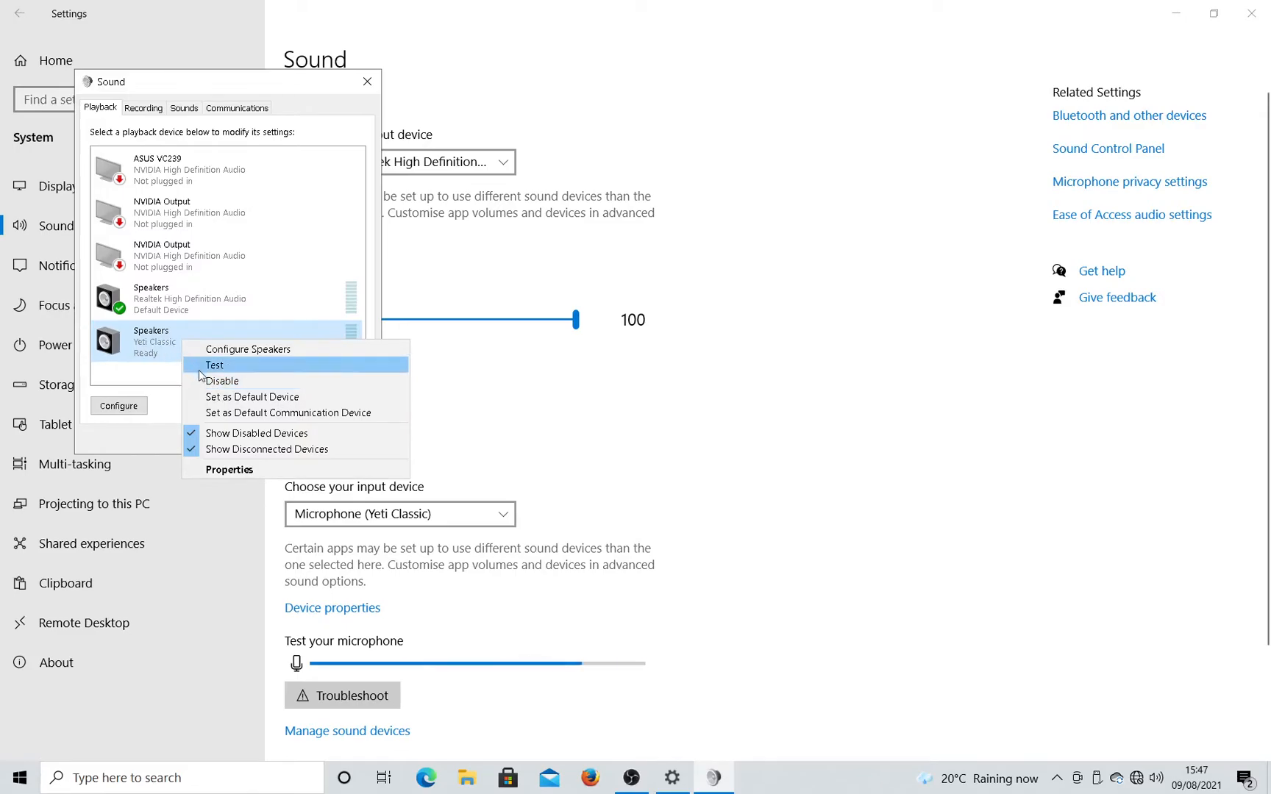
left_click(220, 381)
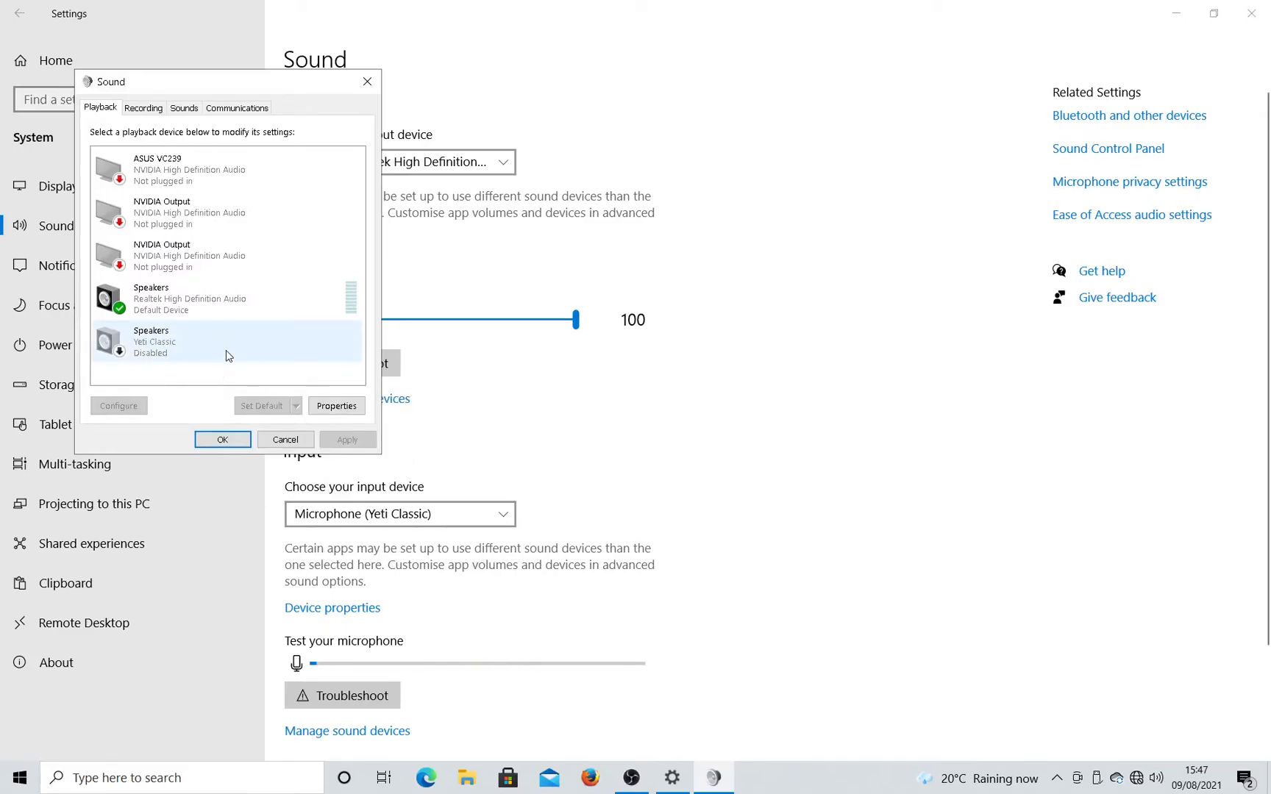
Close and reopen Sound Control Panel, confirming the Yeti Classic microphone level reads 100
left_click(222, 439)
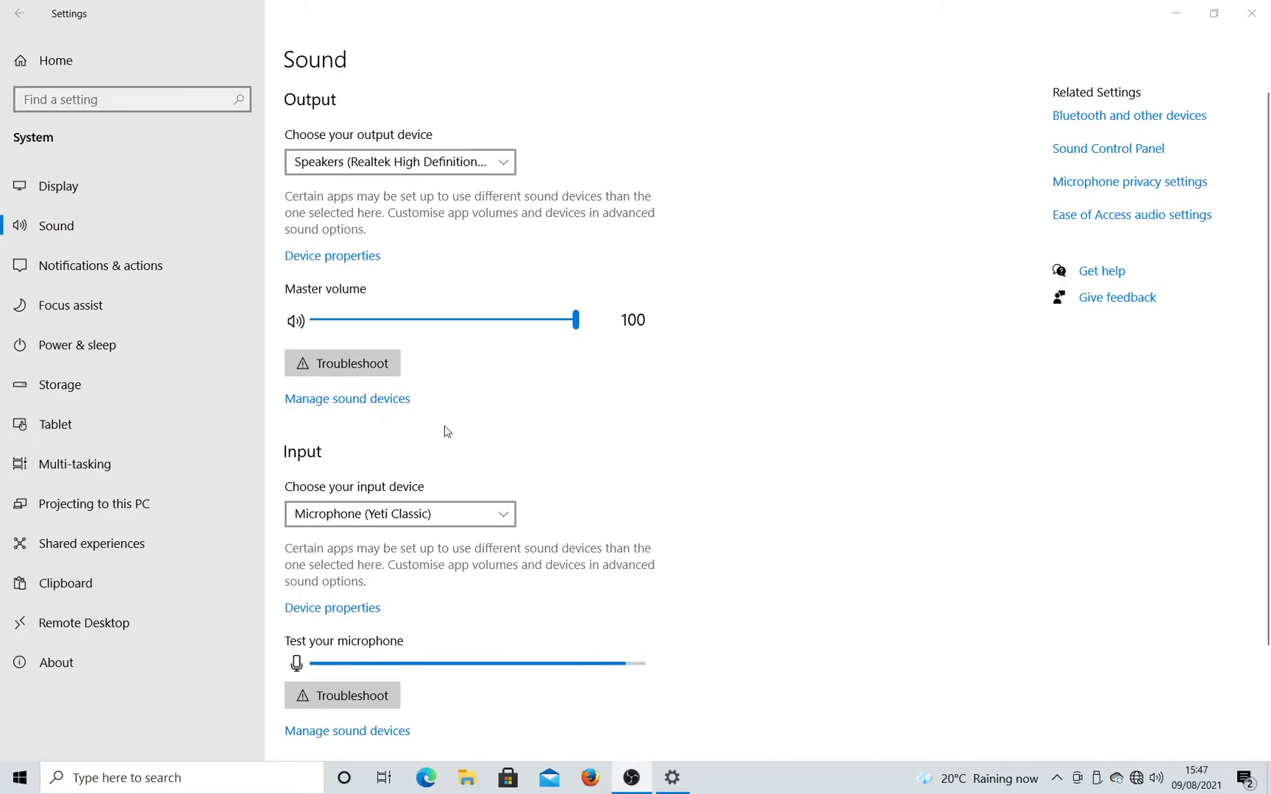
mouse_move(161, 294)
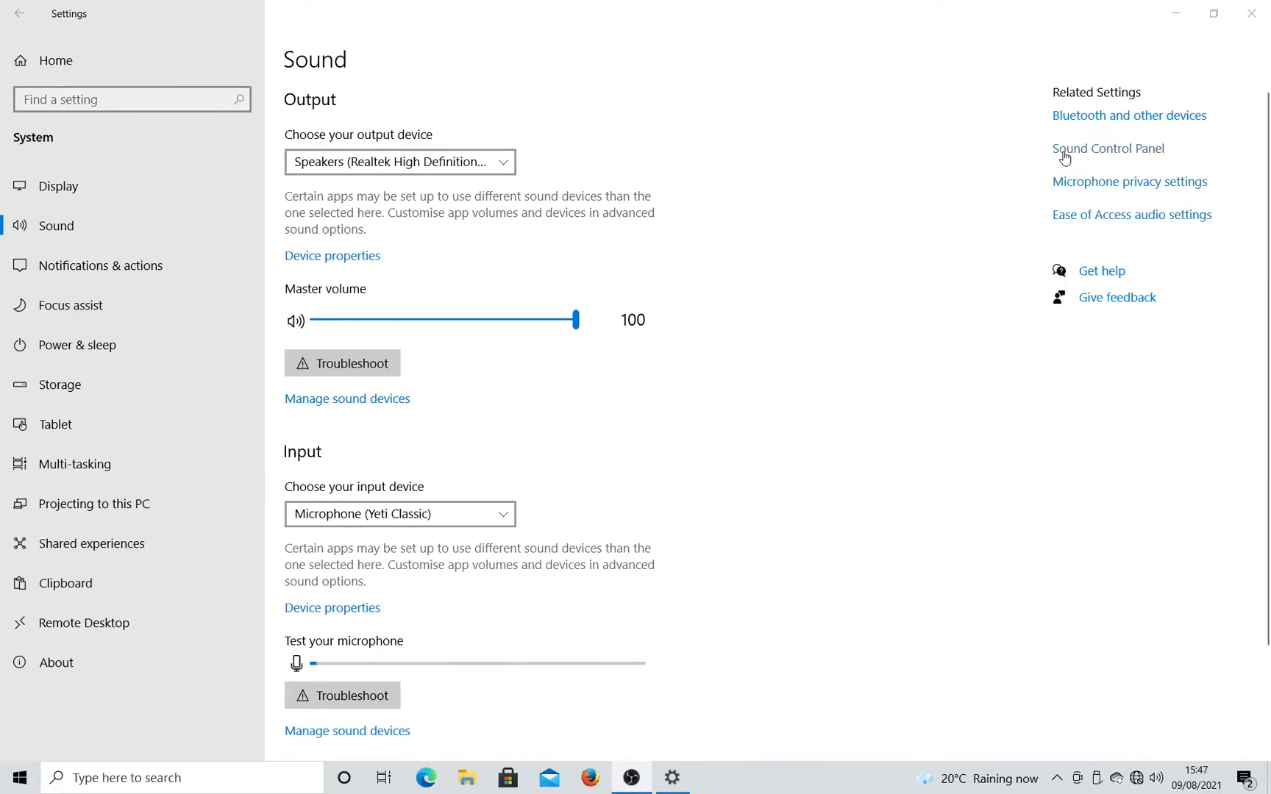
left_click(1107, 148)
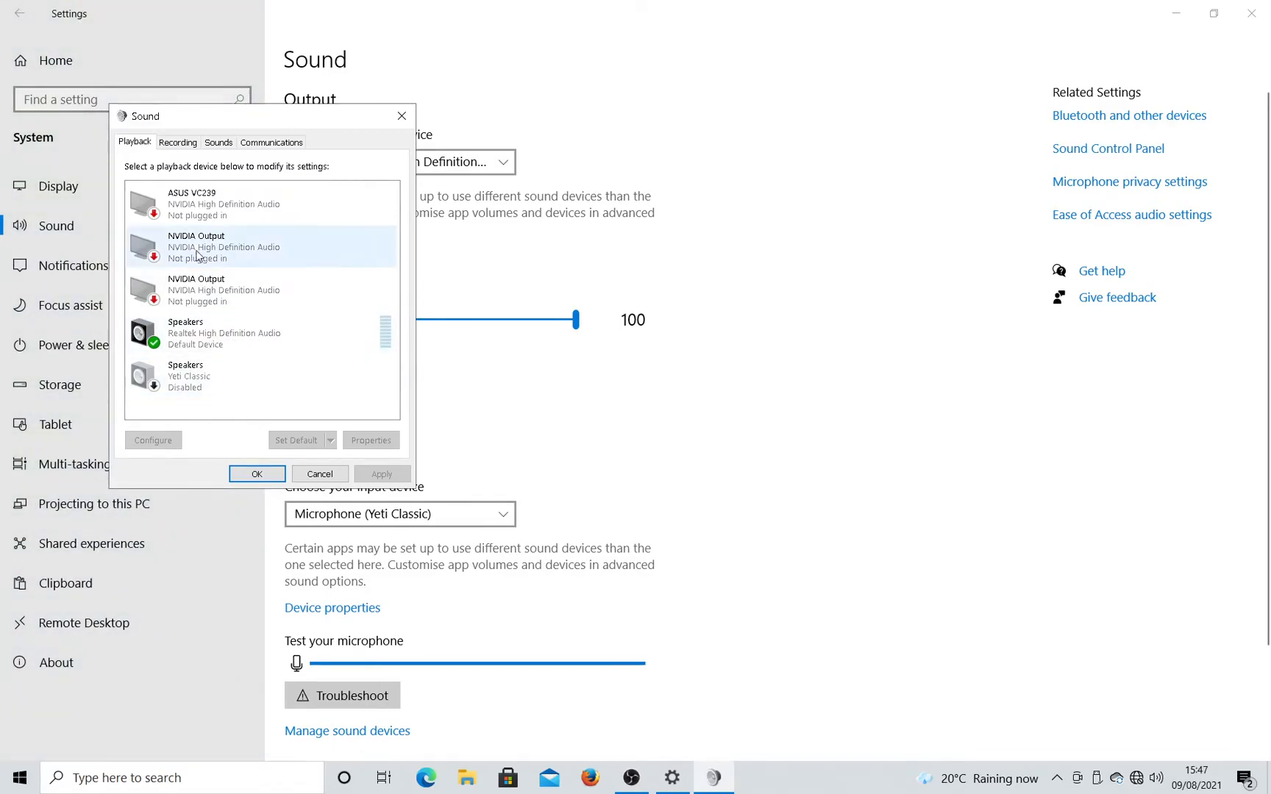
left_click(178, 141)
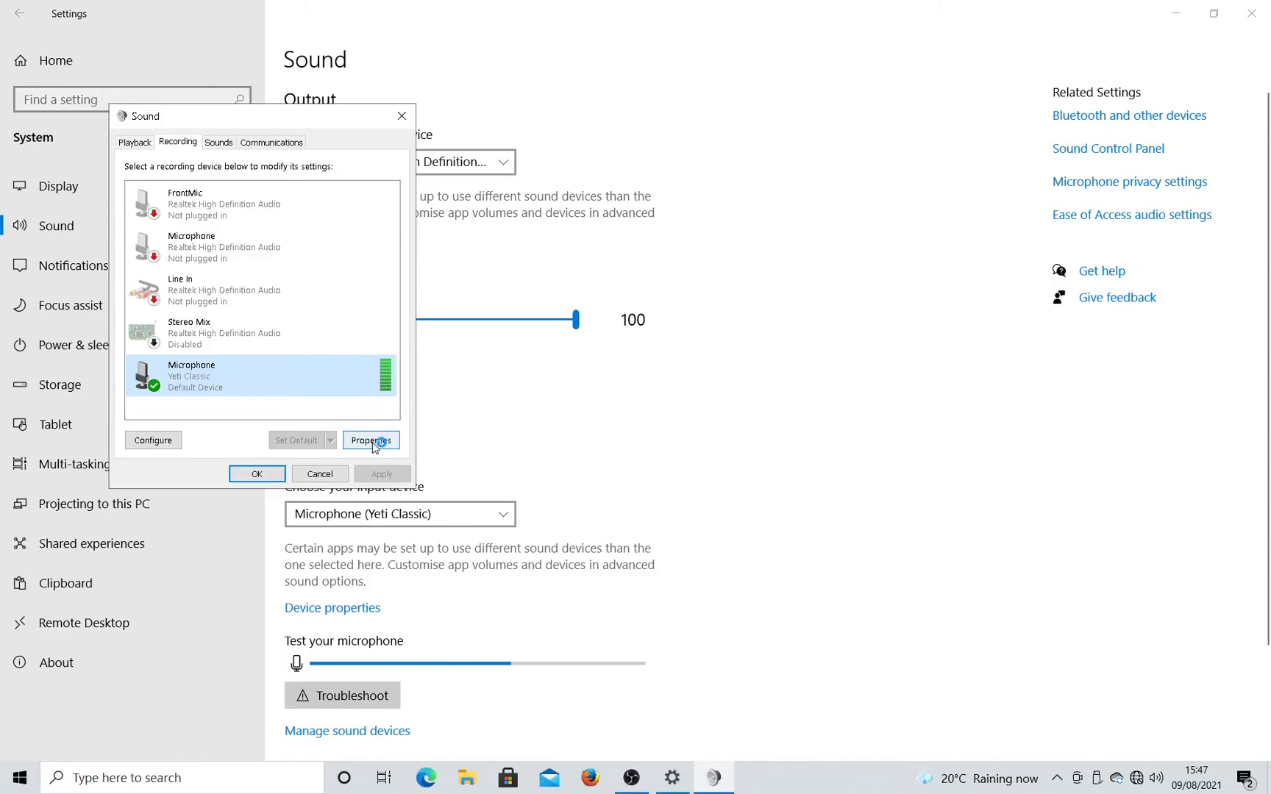
left_click(370, 439)
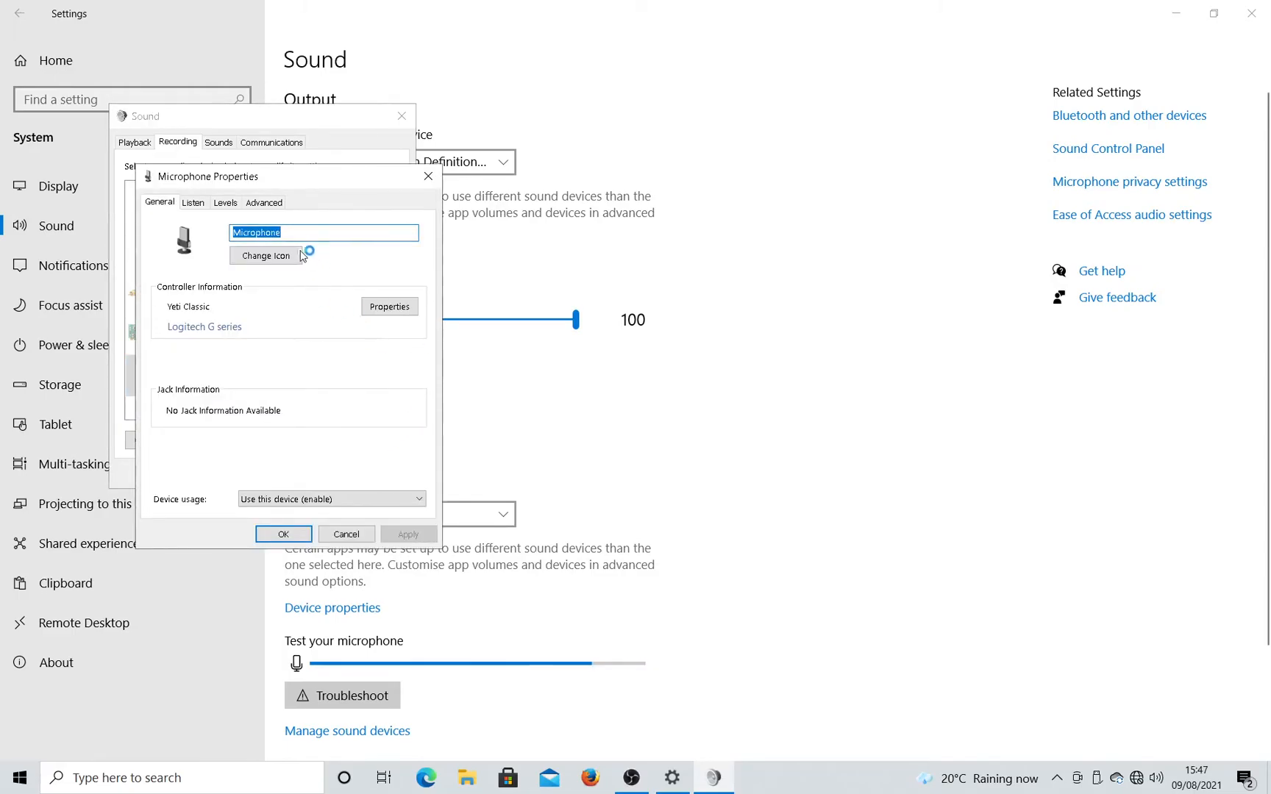
left_click(225, 203)
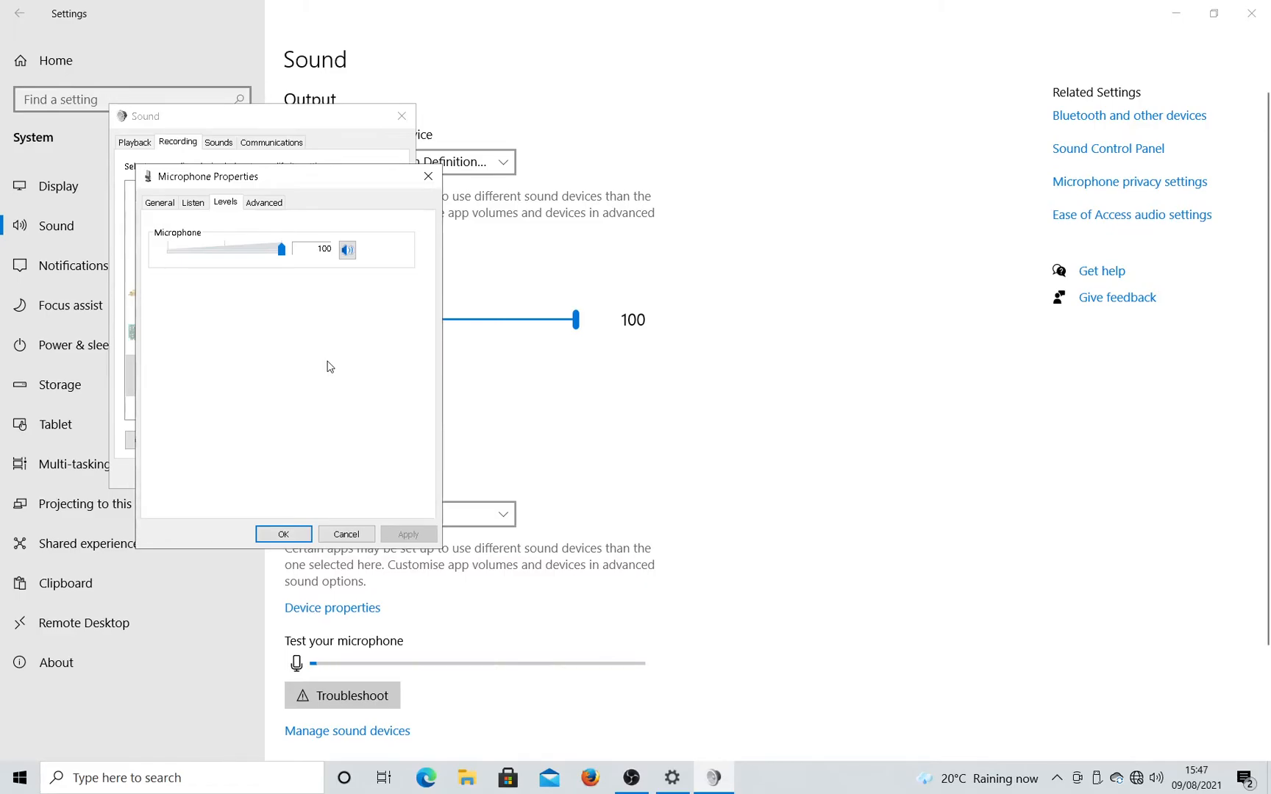
mouse_move(319, 409)
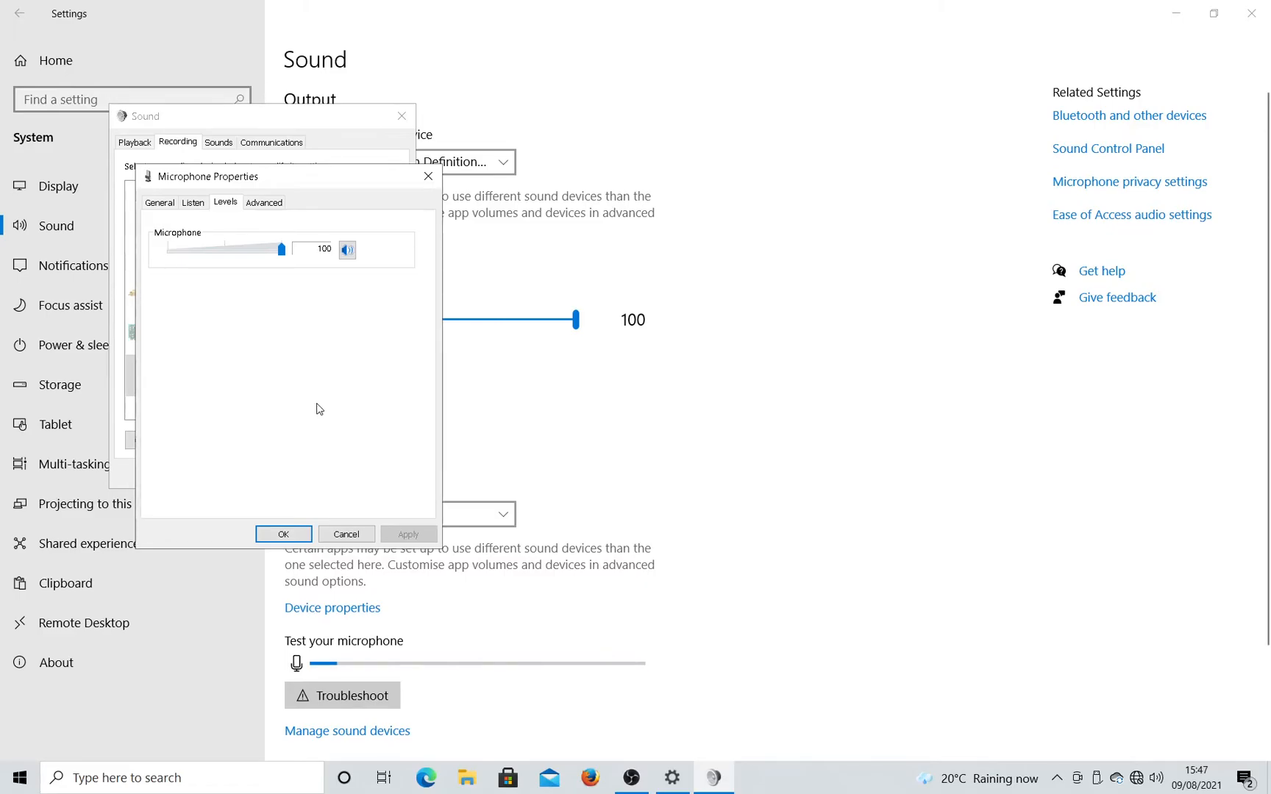
left_click(283, 534)
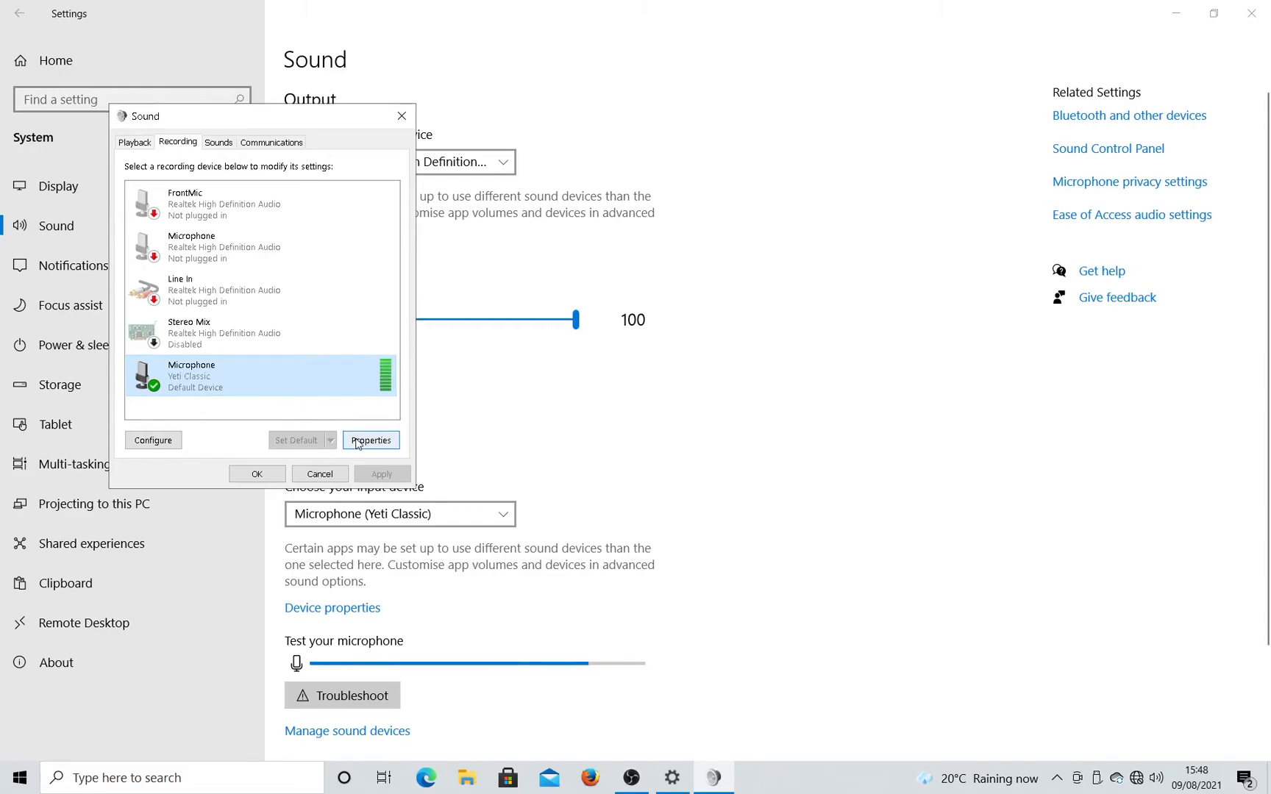
Recheck the microphone level at 100, then view the playback list with Yeti Classic speakers disabled
left_click(370, 440)
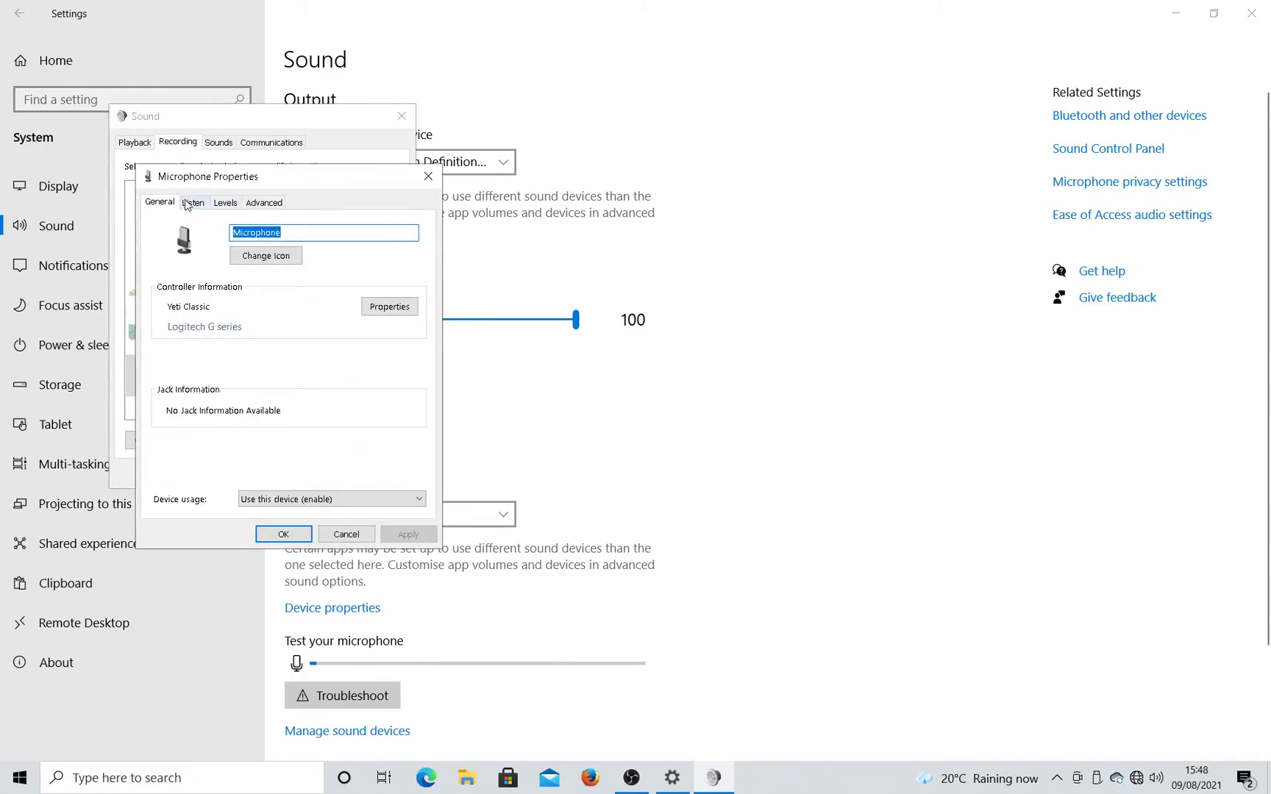
left_click(225, 201)
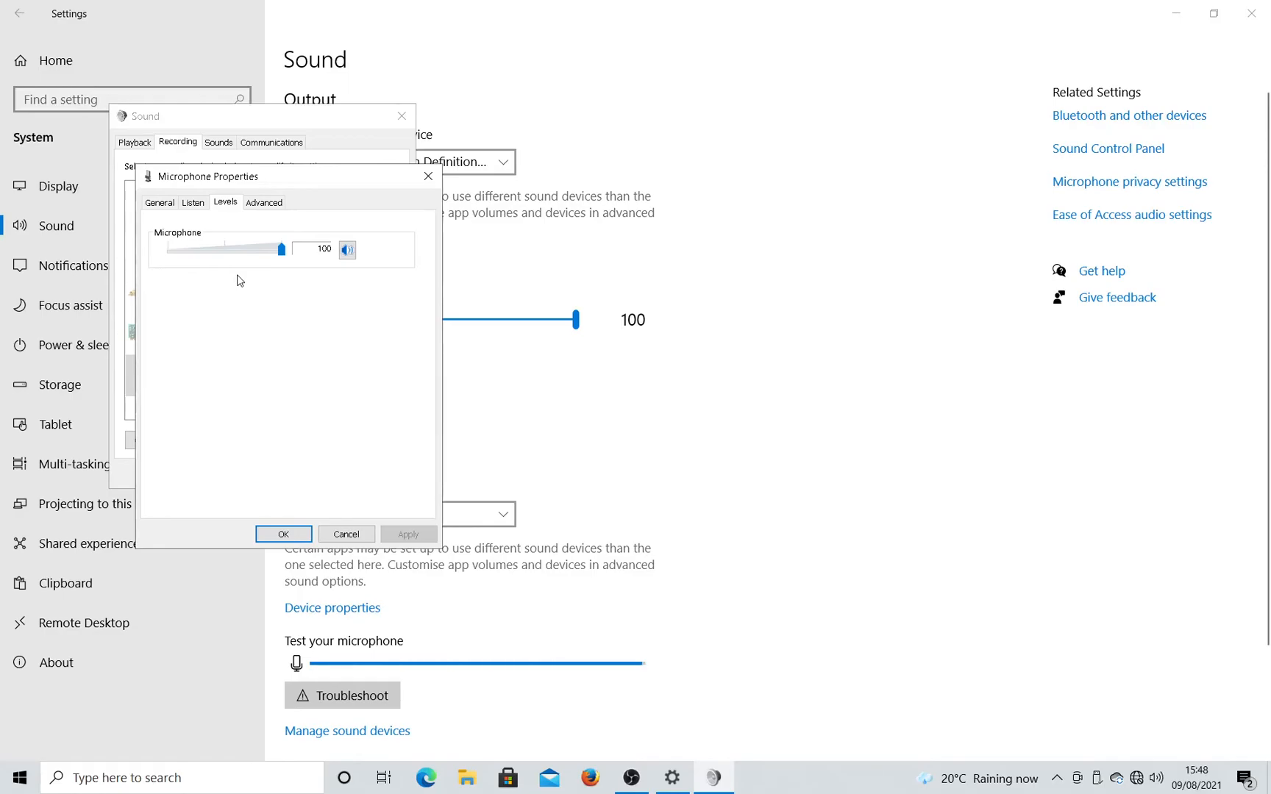
left_click(282, 534)
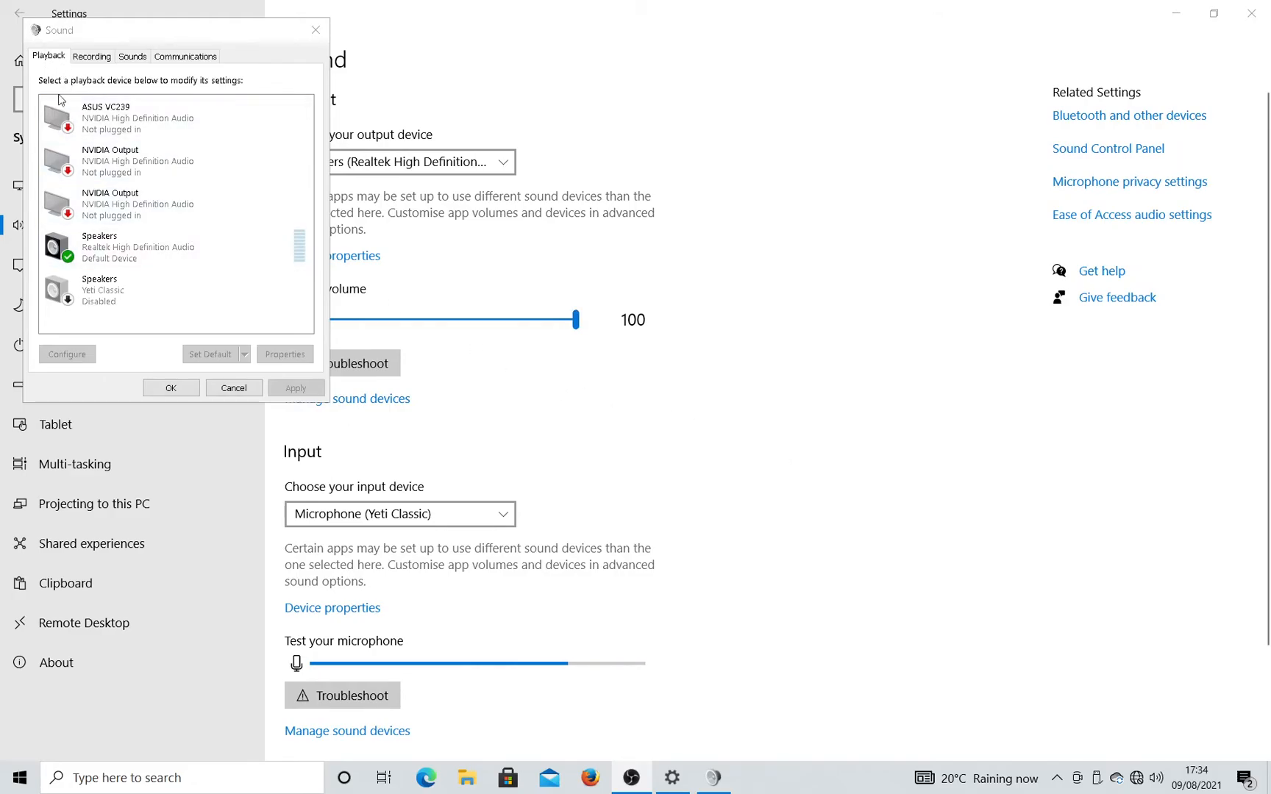
left_click(162, 290)
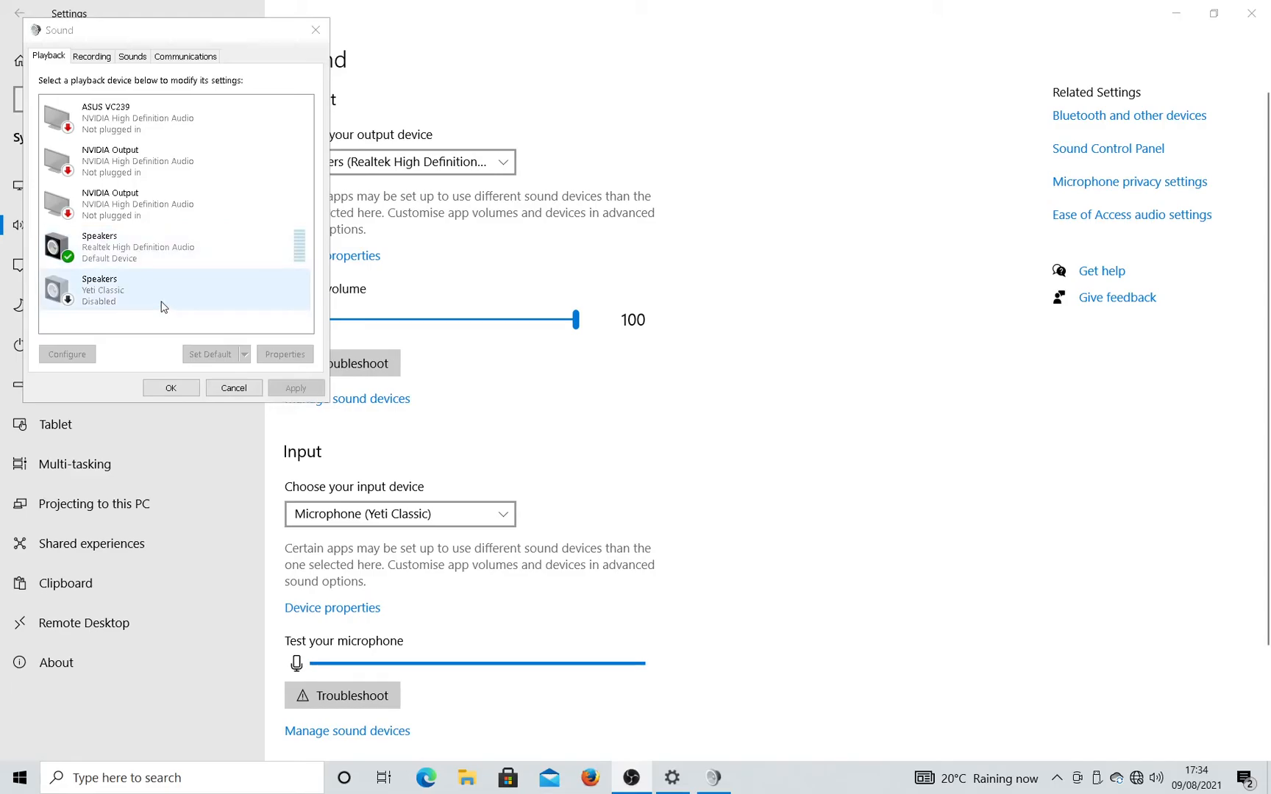